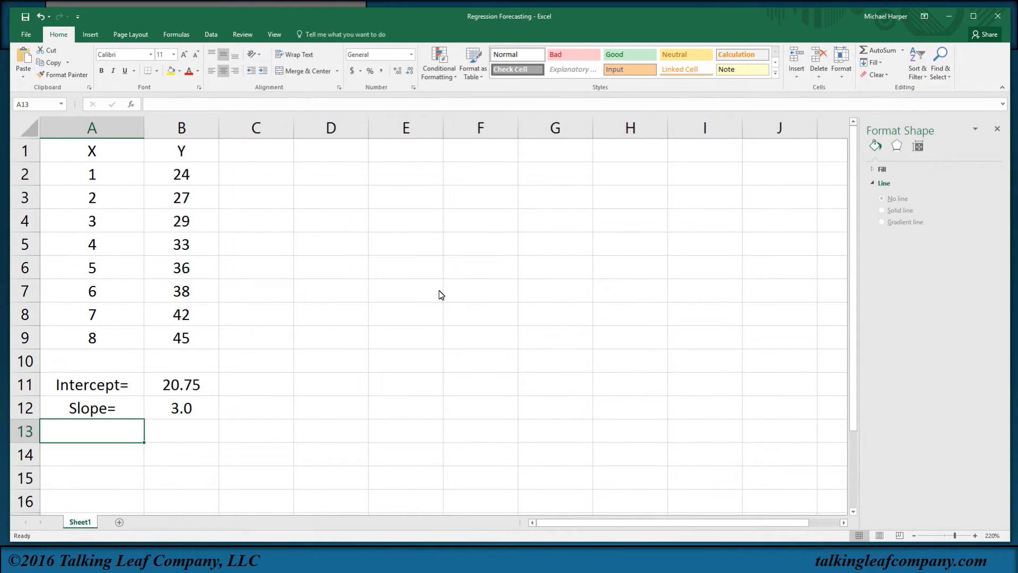
mouse_move(162, 281)
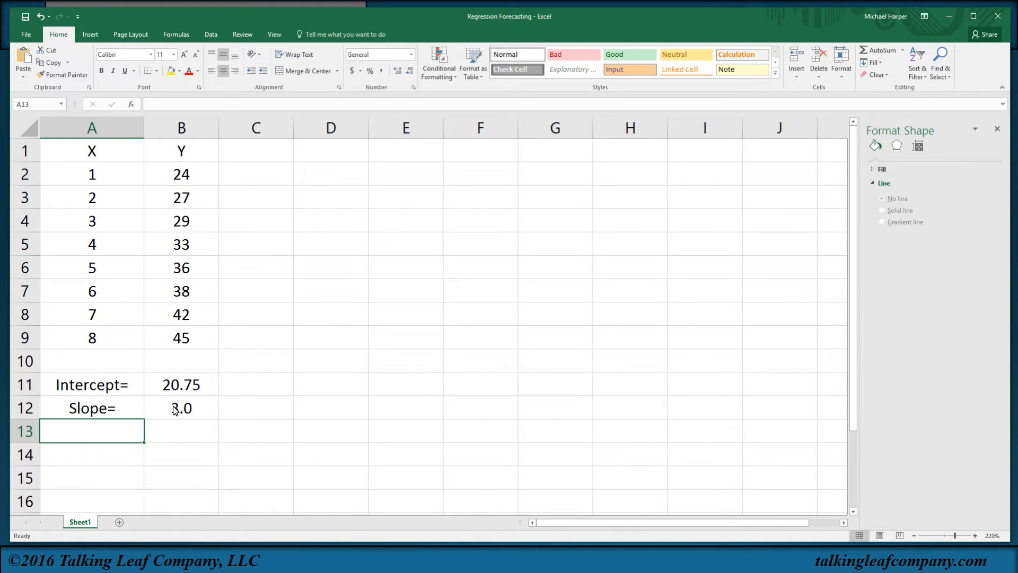
mouse_move(191, 392)
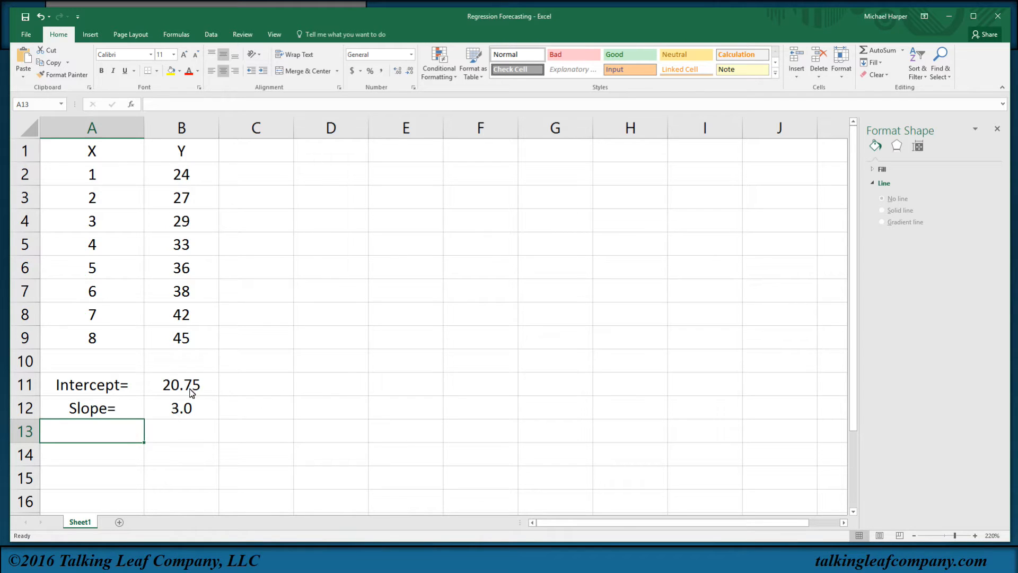
Enter =INTERCEPT(B2:B9,A2:A9) in C11, returning 20.75.
click(255, 384)
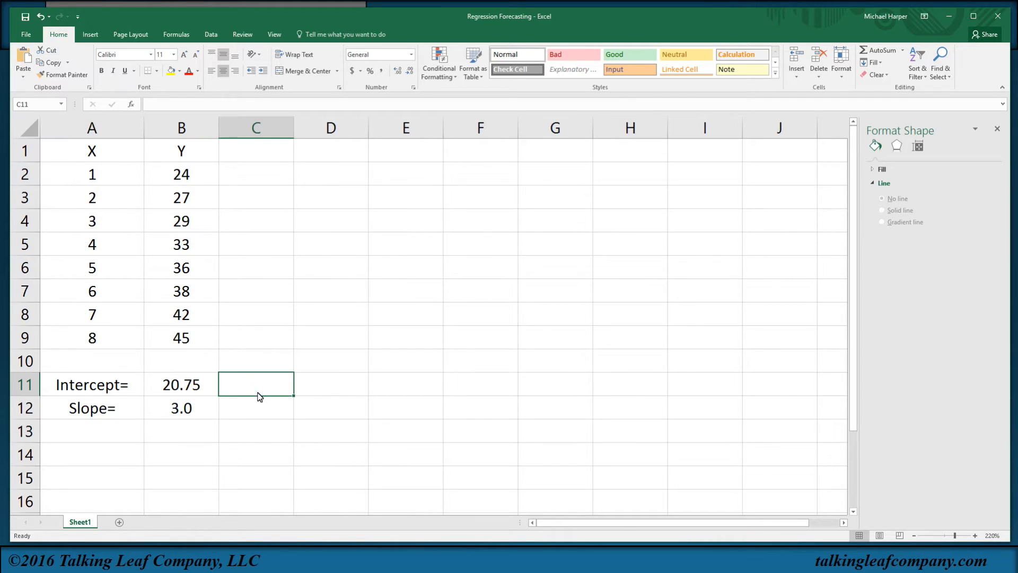
text(=inte)
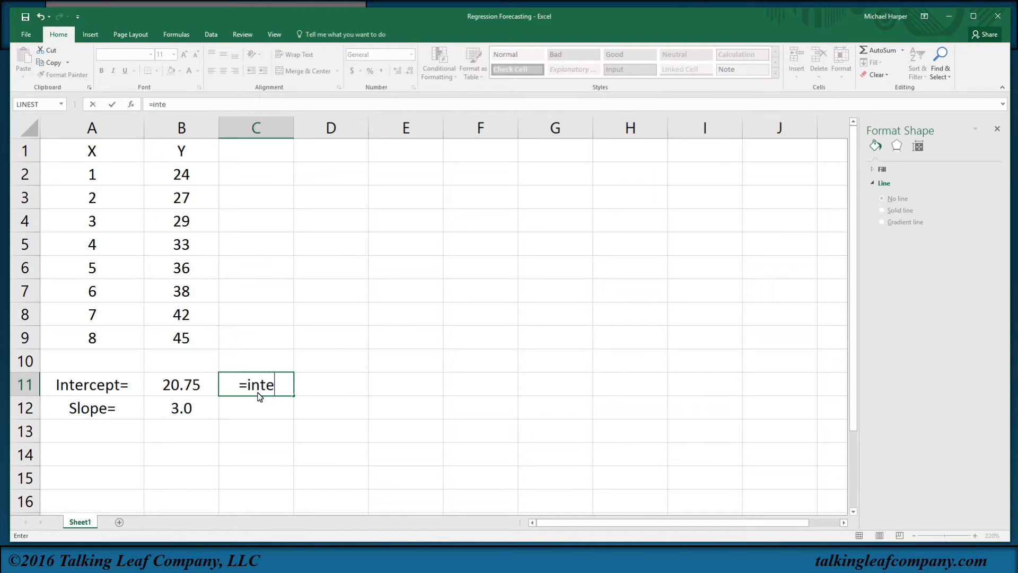
text(rcept()
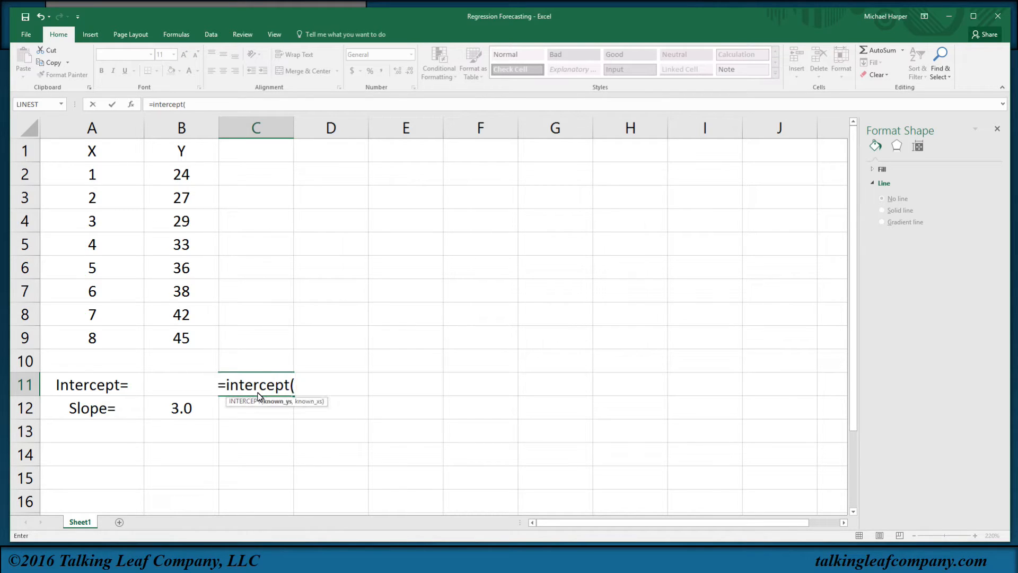
mouse_move(276, 411)
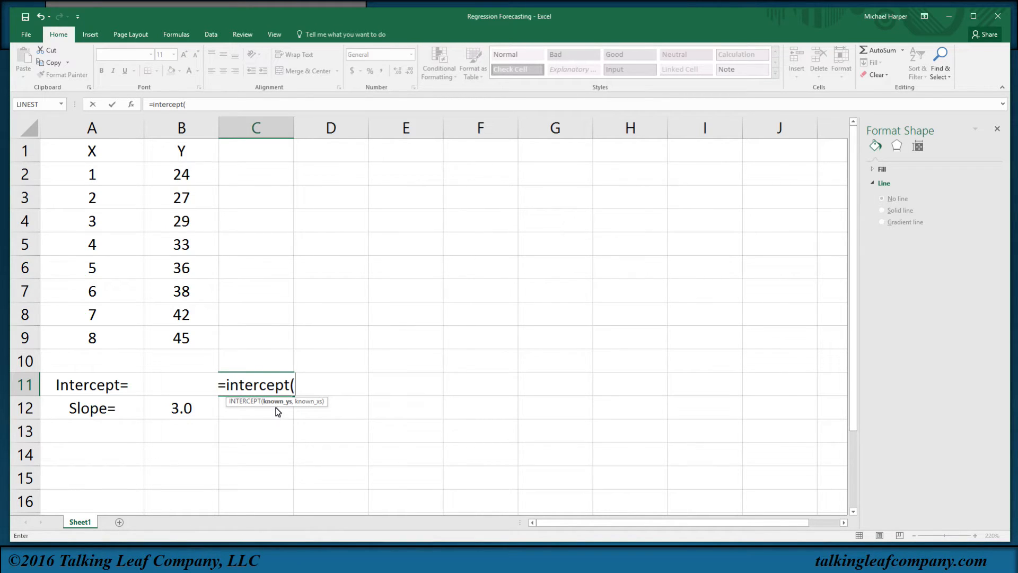
mouse_move(174, 178)
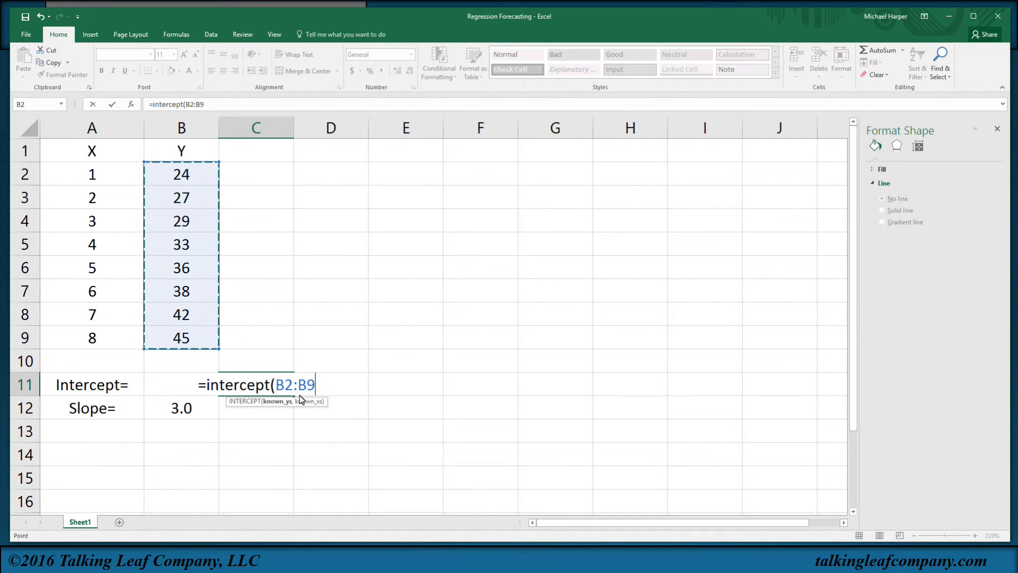
text(,)
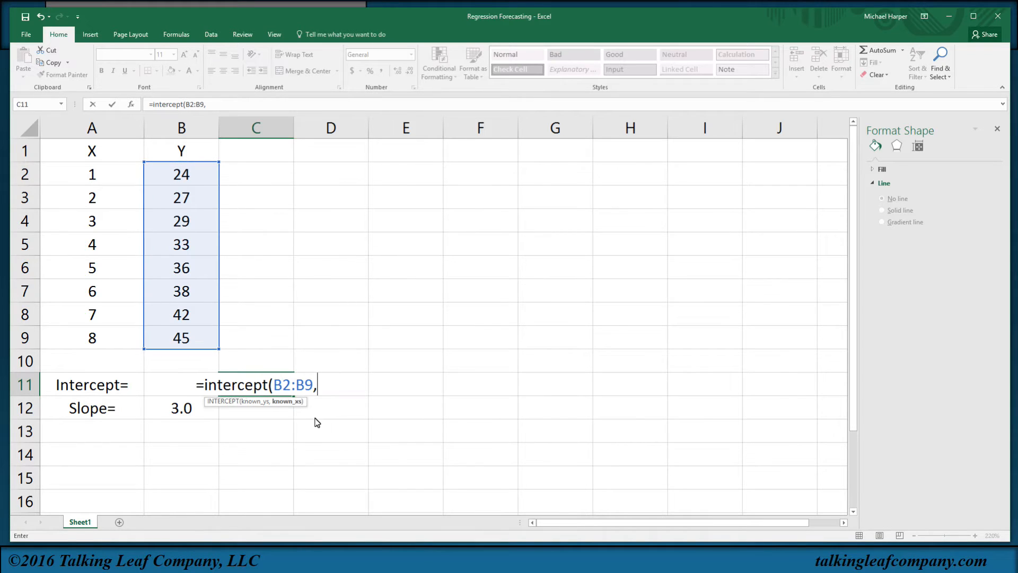
click(92, 174)
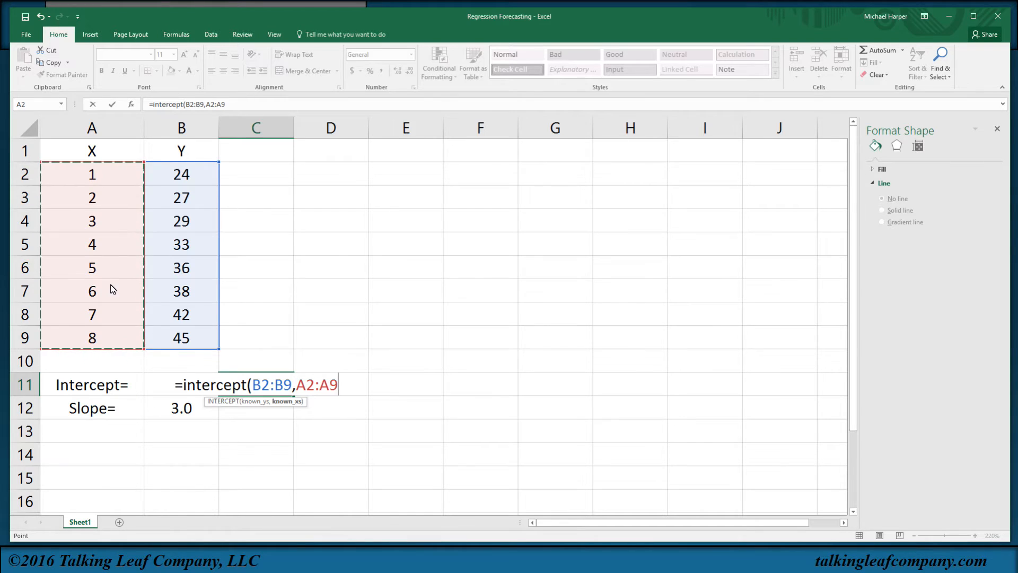
key(Return)
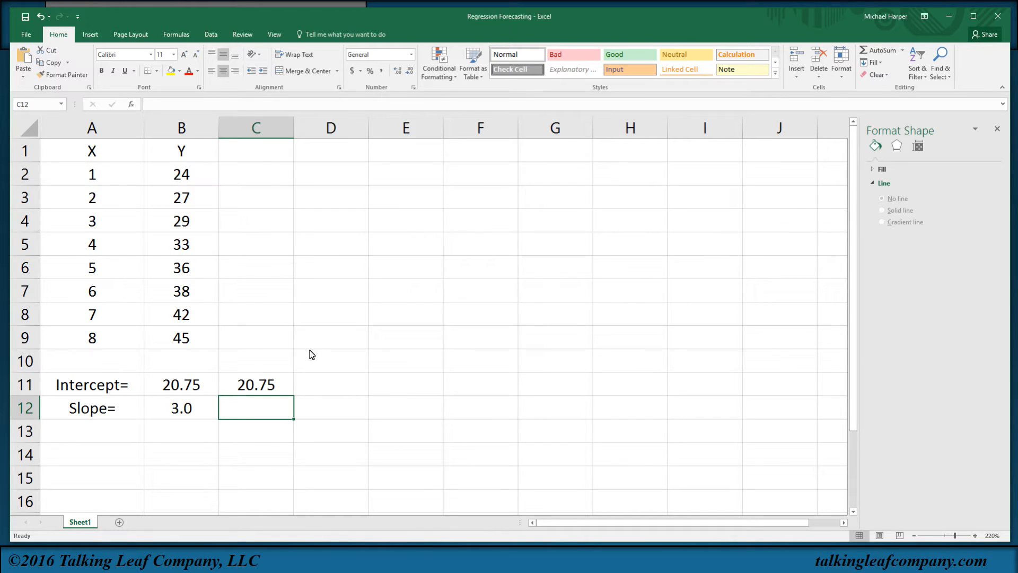
Enter =SLOPE(B2:B9,A2:A9) in C12, returning 3.
text(=slope)
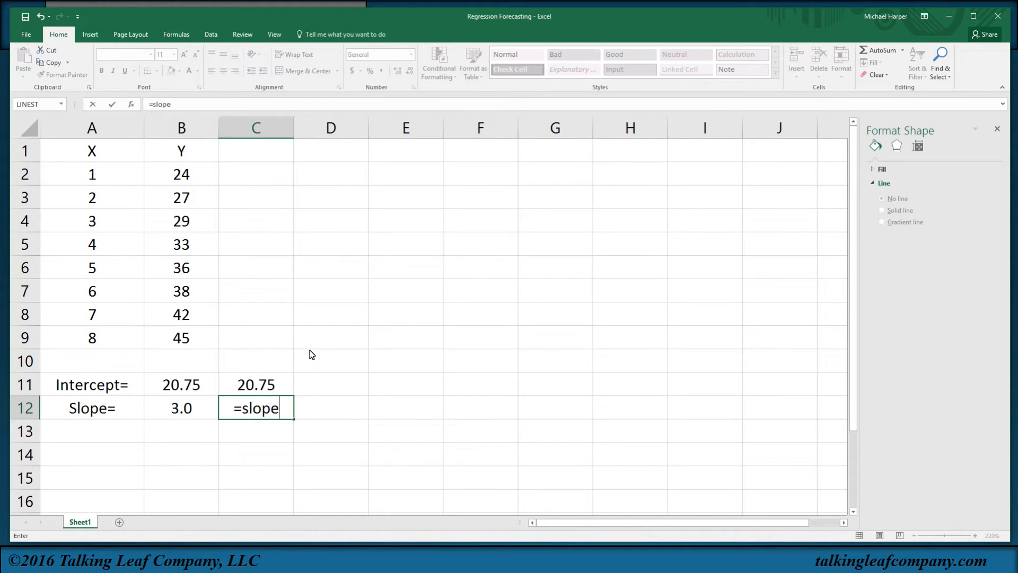
text((B2:B9,A2)
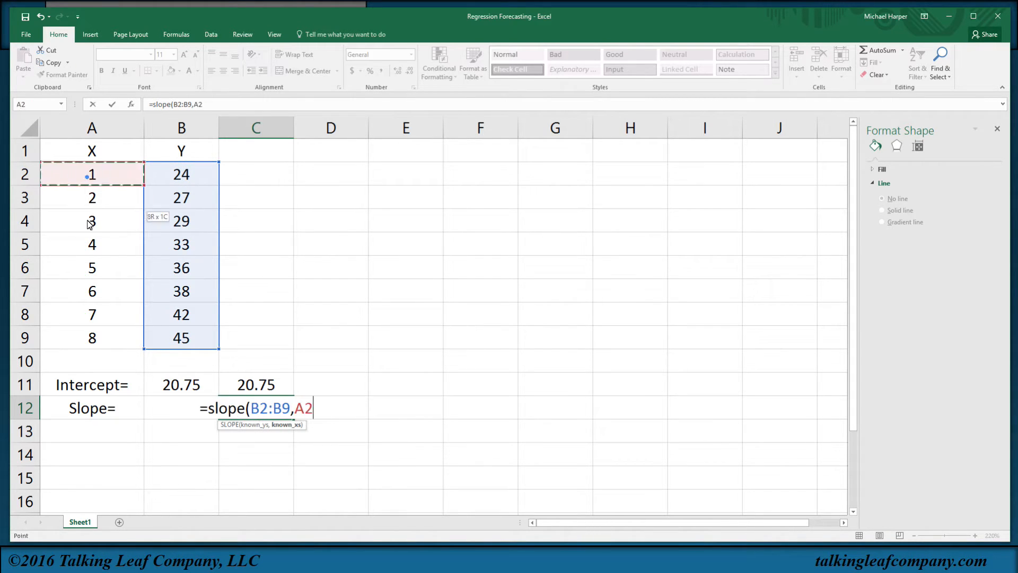
key(Return)
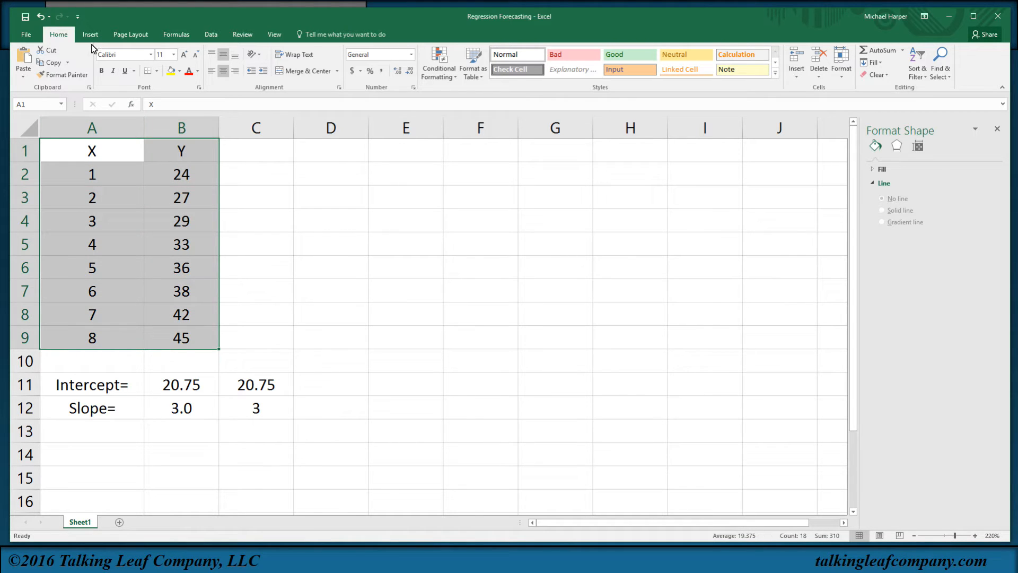
Insert a Scatter with Straight Lines and Markers chart of Y against X from the recommended charts.
click(89, 34)
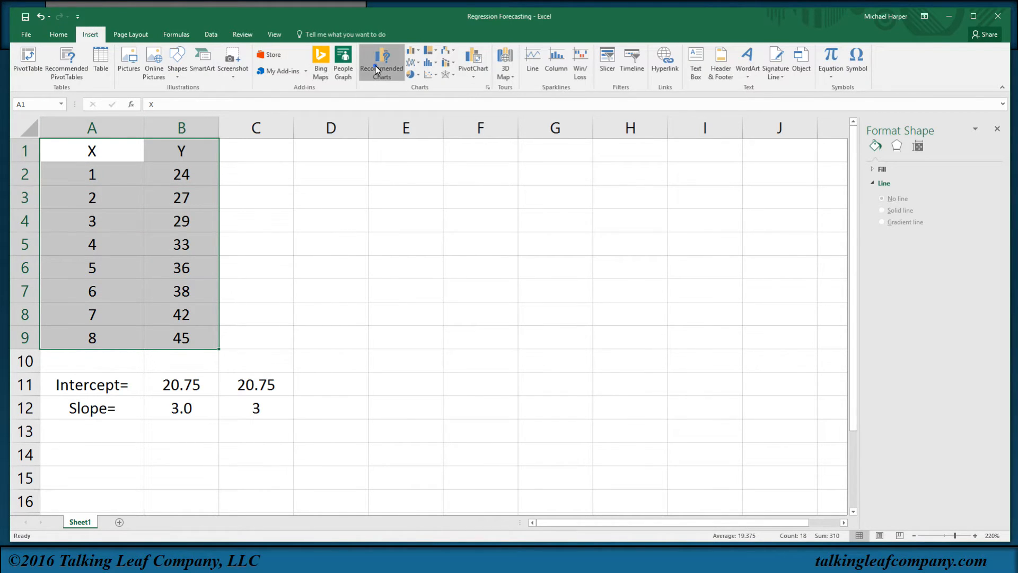
click(382, 63)
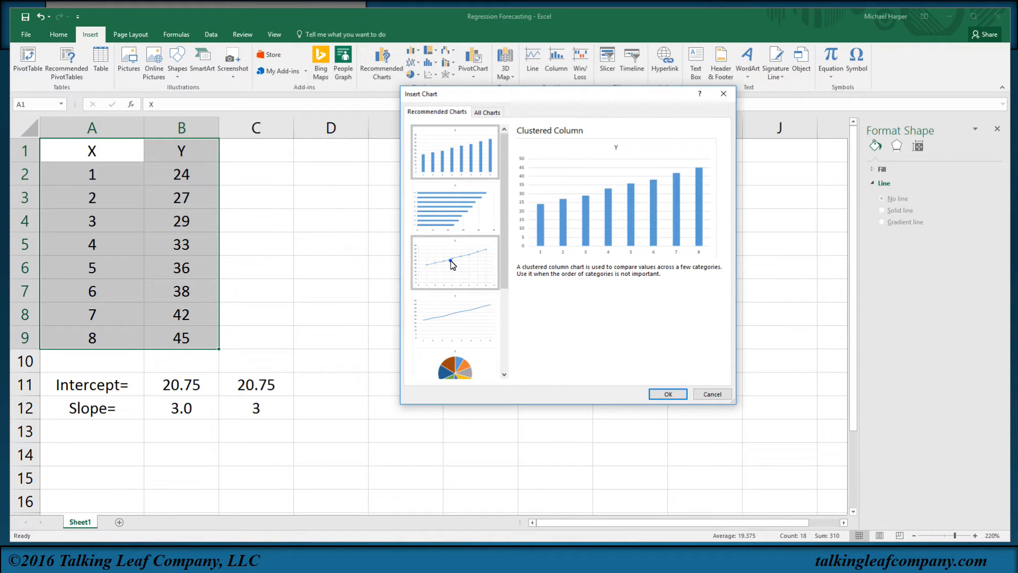
click(667, 395)
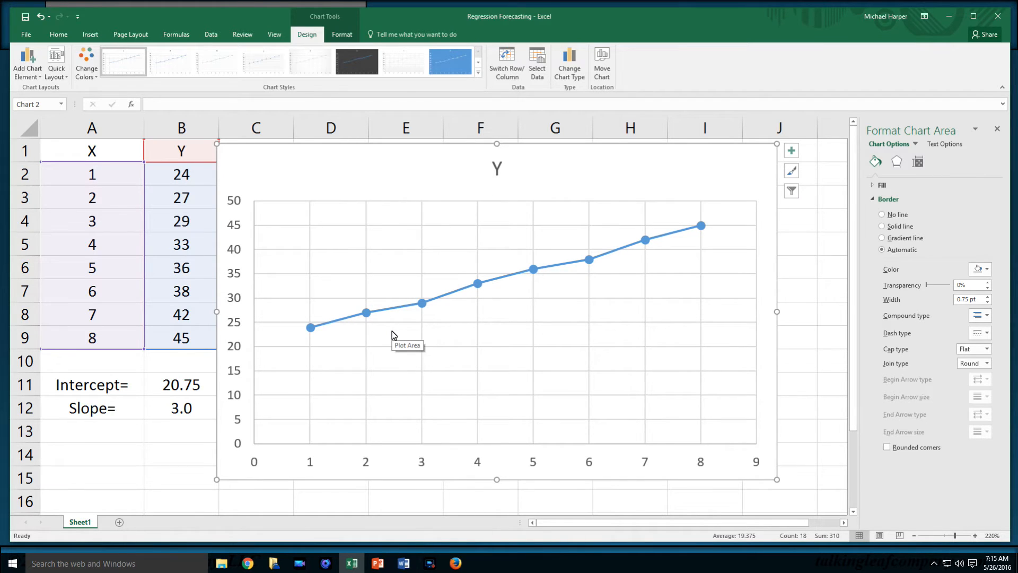
mouse_move(468, 300)
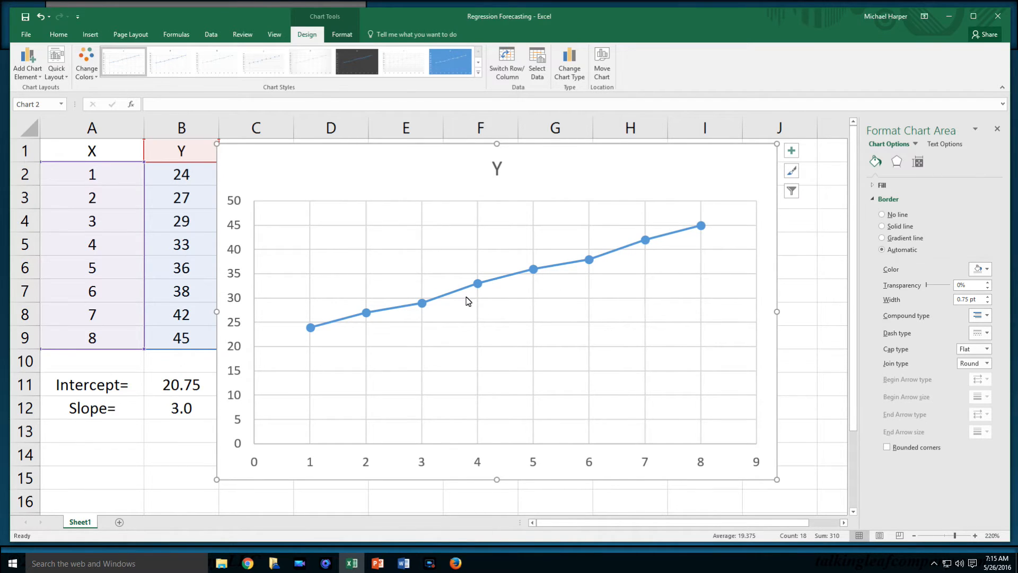
mouse_move(604, 265)
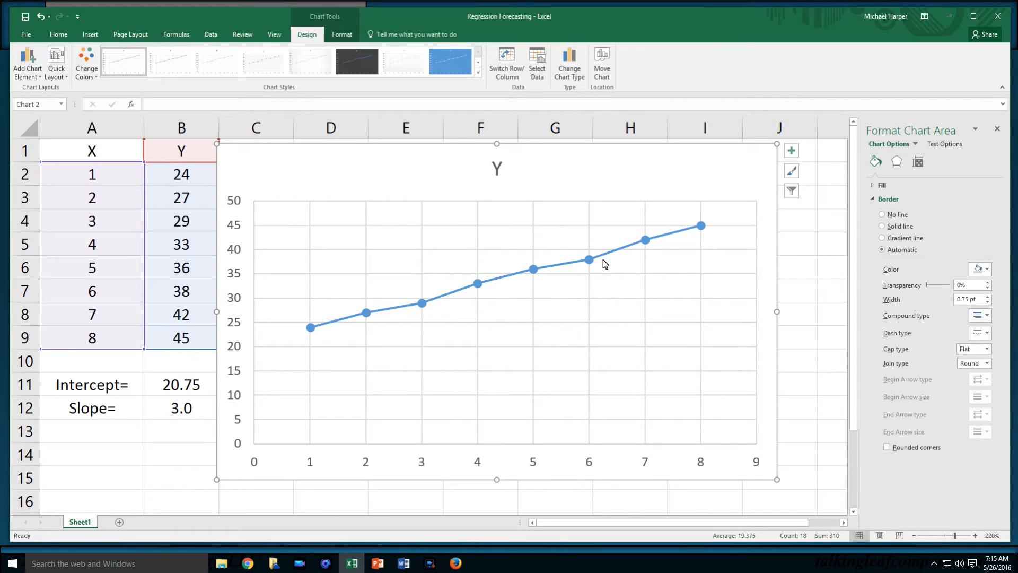
mouse_move(503, 293)
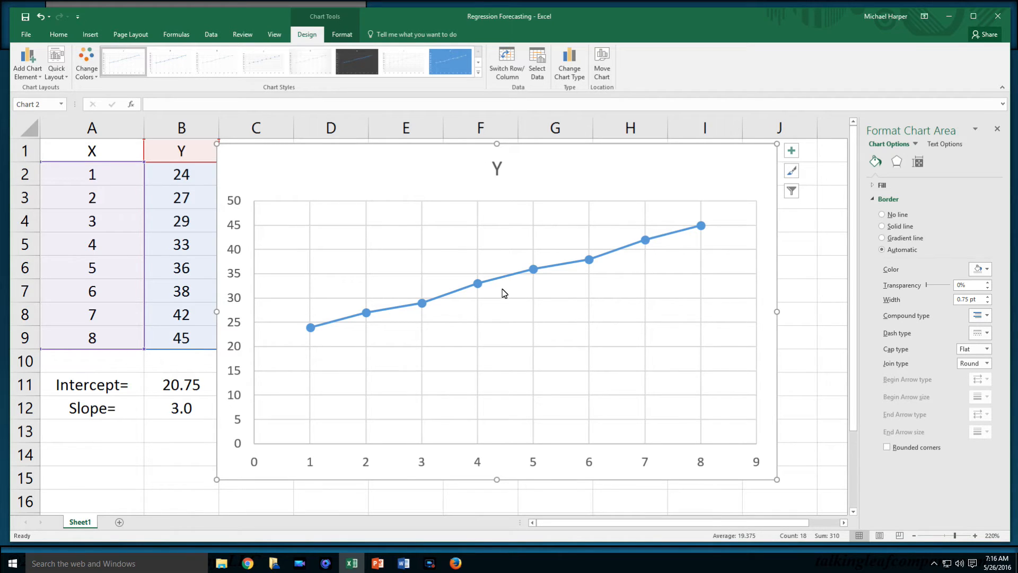
mouse_move(501, 282)
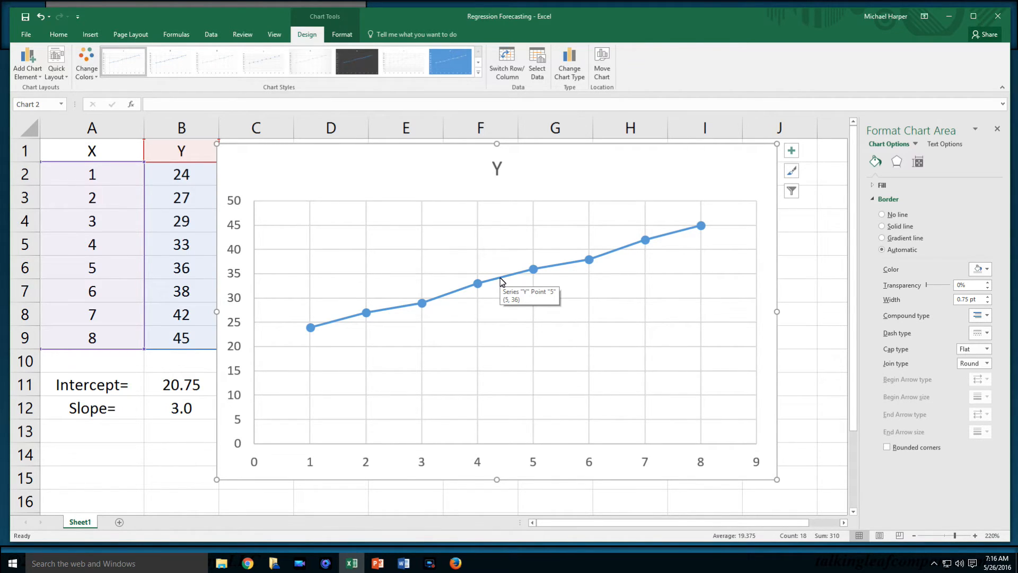
Add a linear trendline to the Y data series via its right-click menu.
right_click(532, 269)
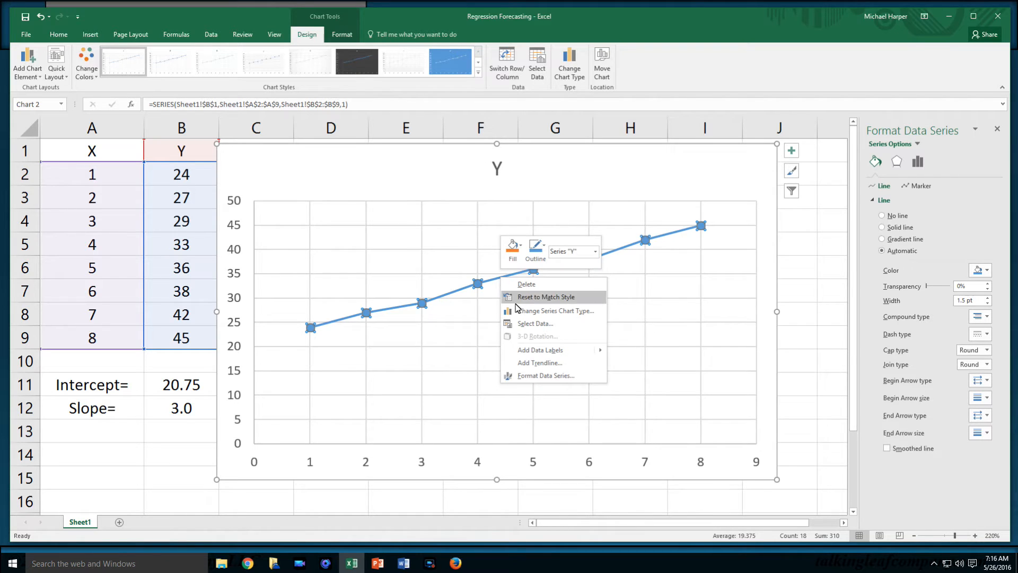
click(532, 367)
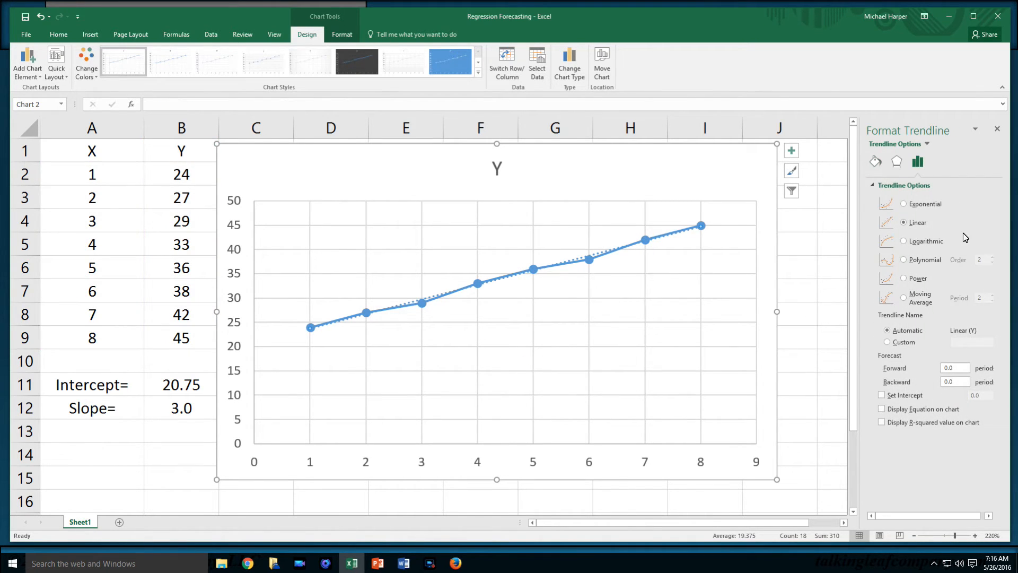
mouse_move(930, 234)
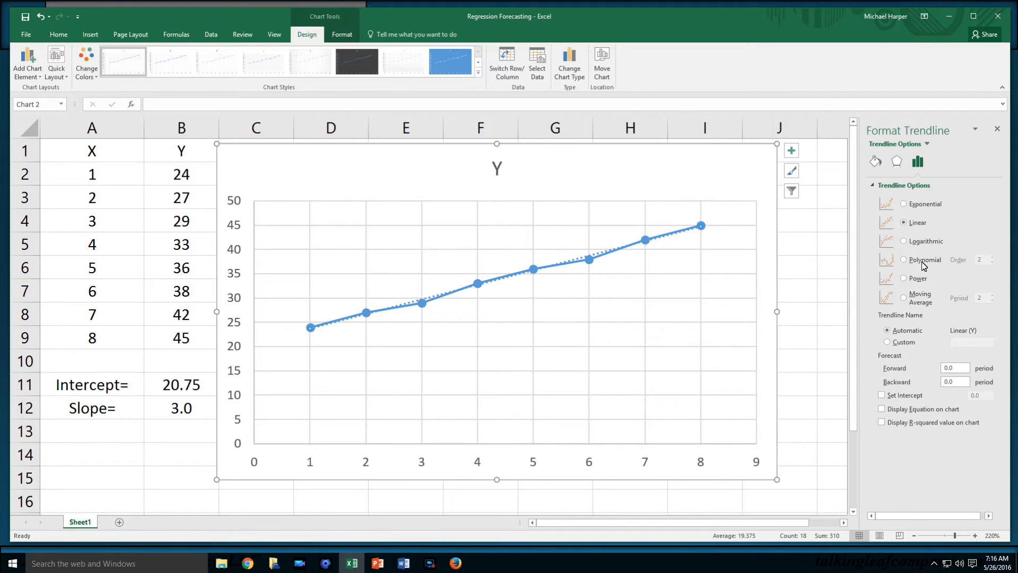
mouse_move(912, 279)
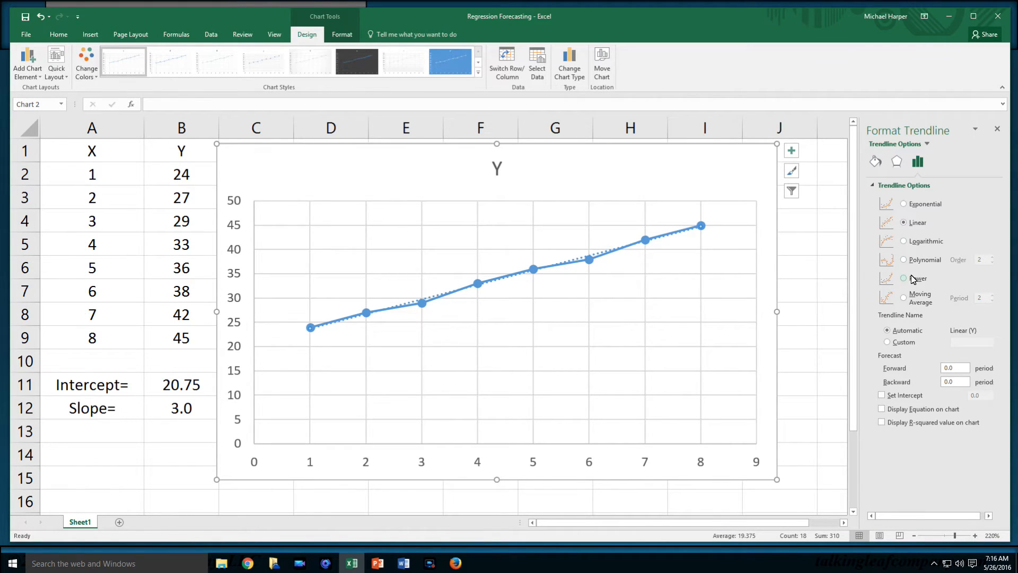
mouse_move(937, 413)
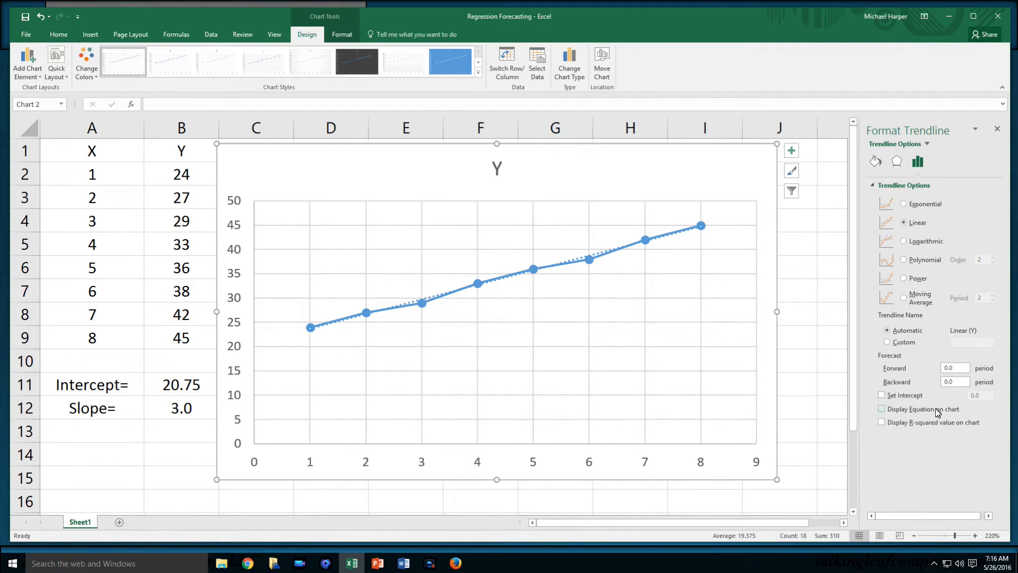
Display the equation y = 3x + 20.75 and R² = 0.996 on the chart and move the label above the line's middle.
click(882, 409)
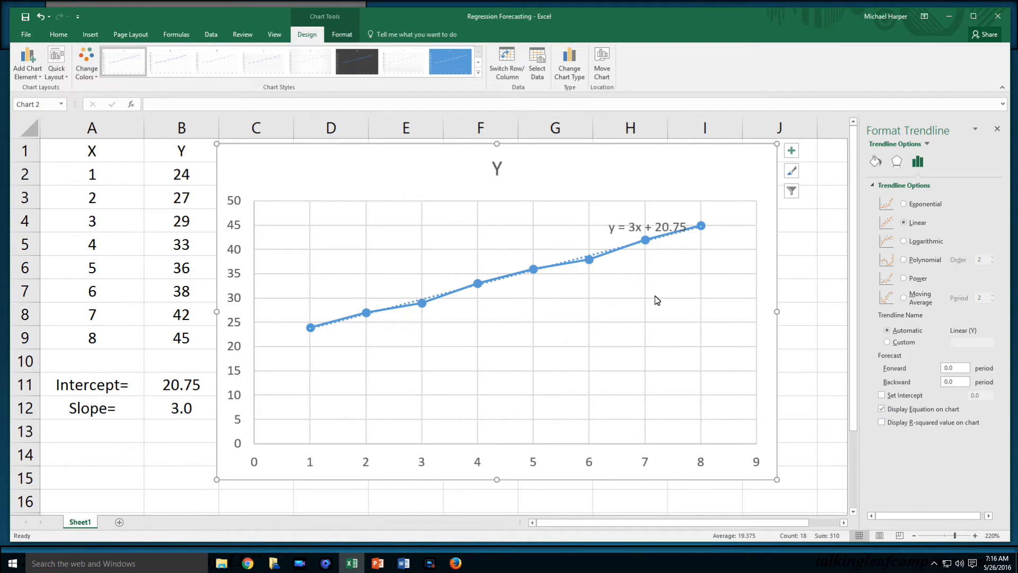
mouse_move(664, 233)
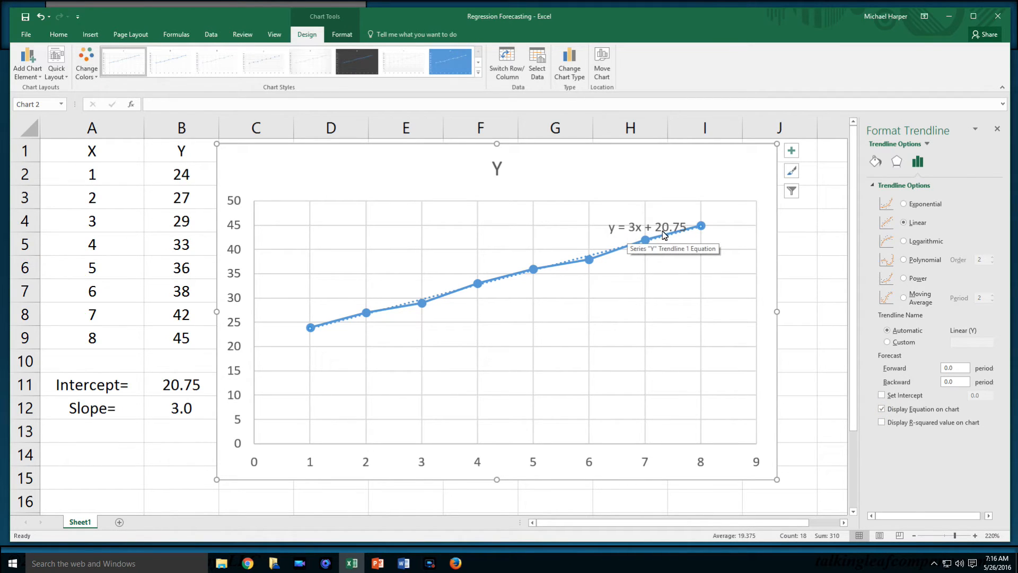
mouse_move(882, 423)
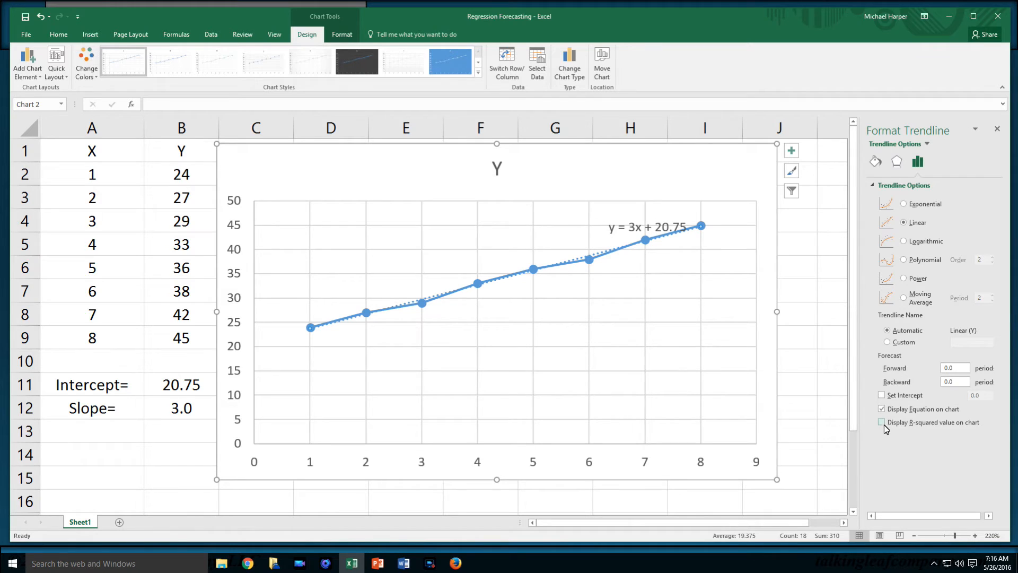
click(882, 423)
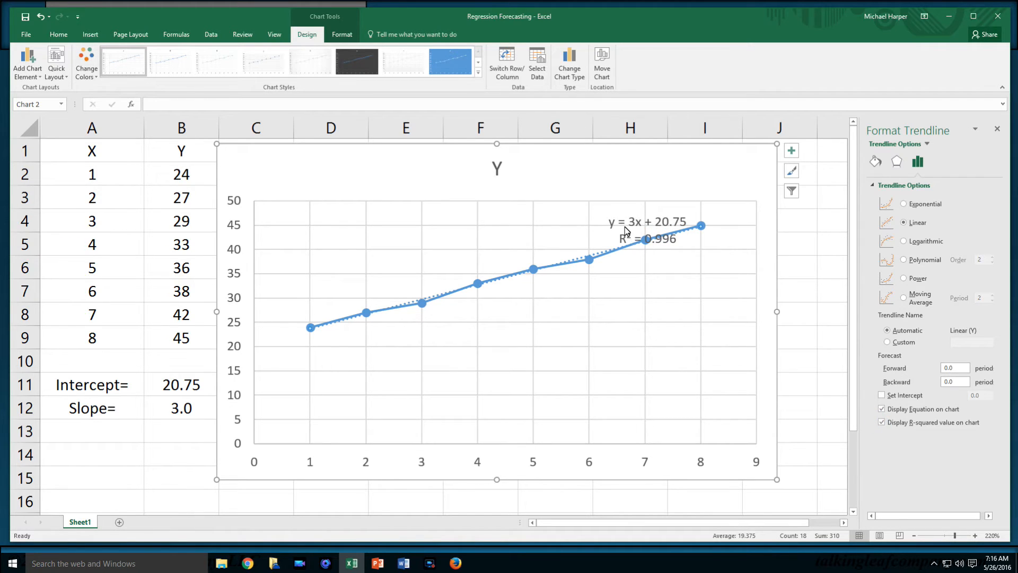
click(647, 231)
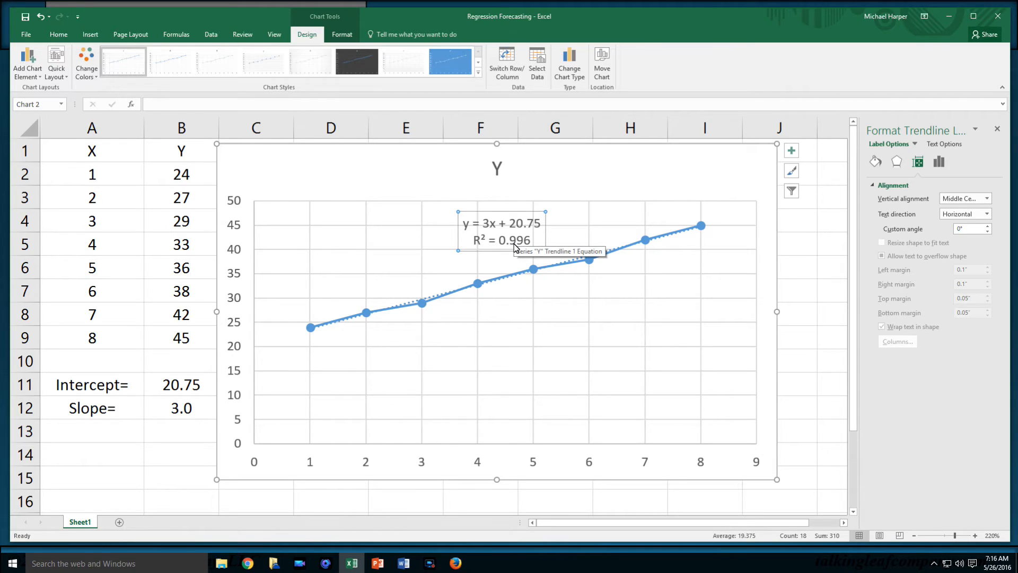
mouse_move(516, 267)
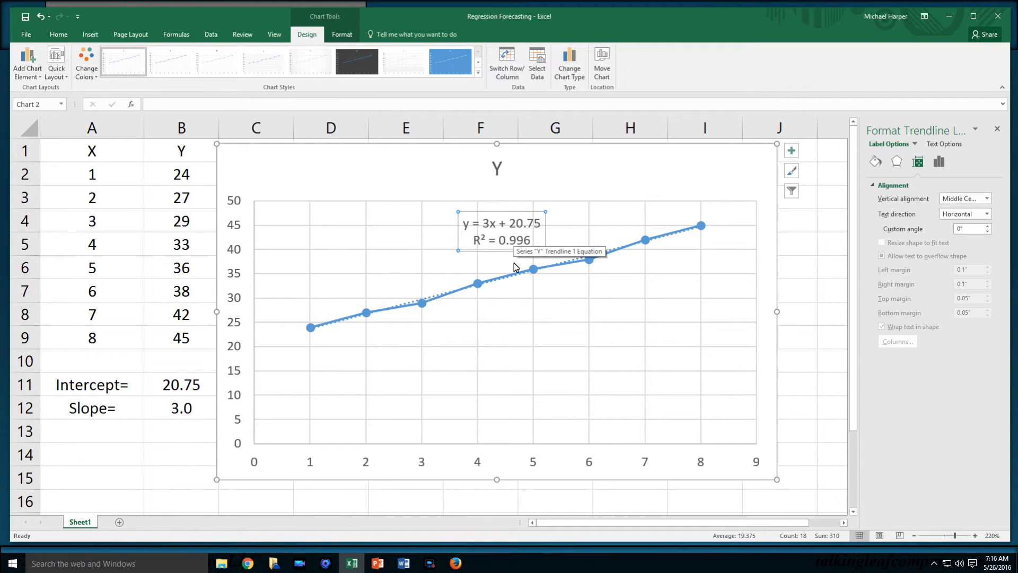
mouse_move(476, 285)
text(C)
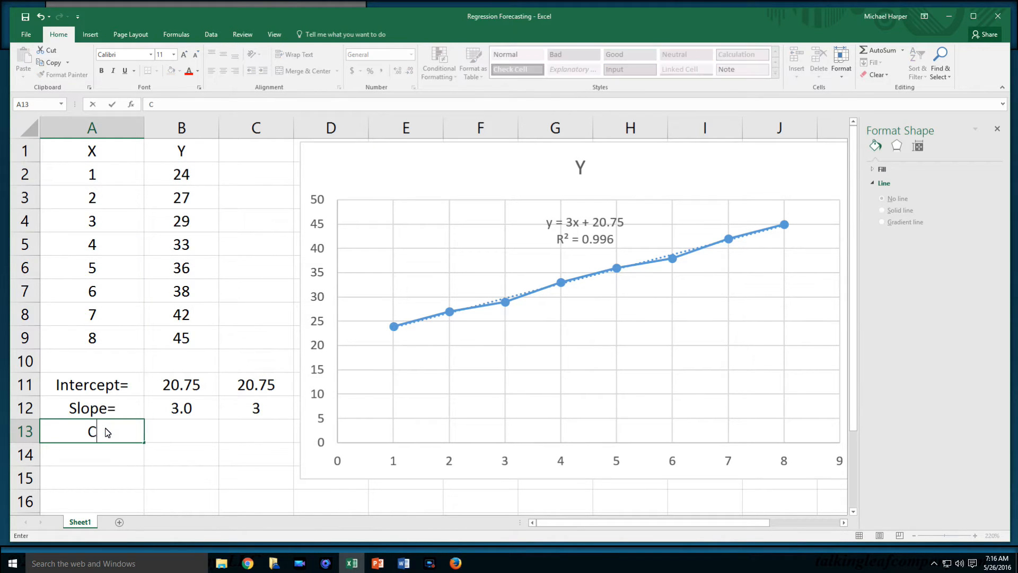
Label row 13 with Correlation= in A13 and R= in B13.
text(orrelation=)
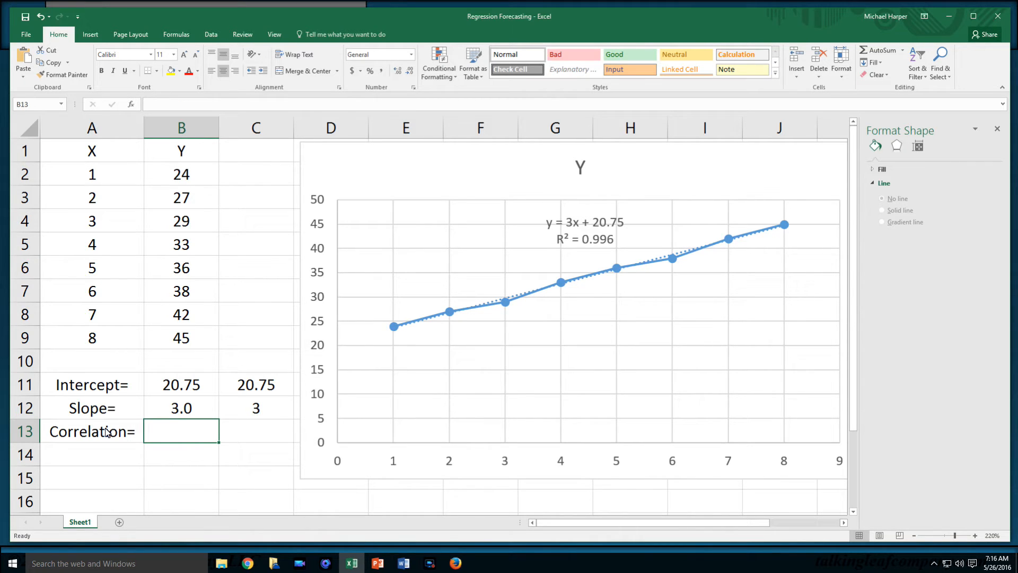
text(R)
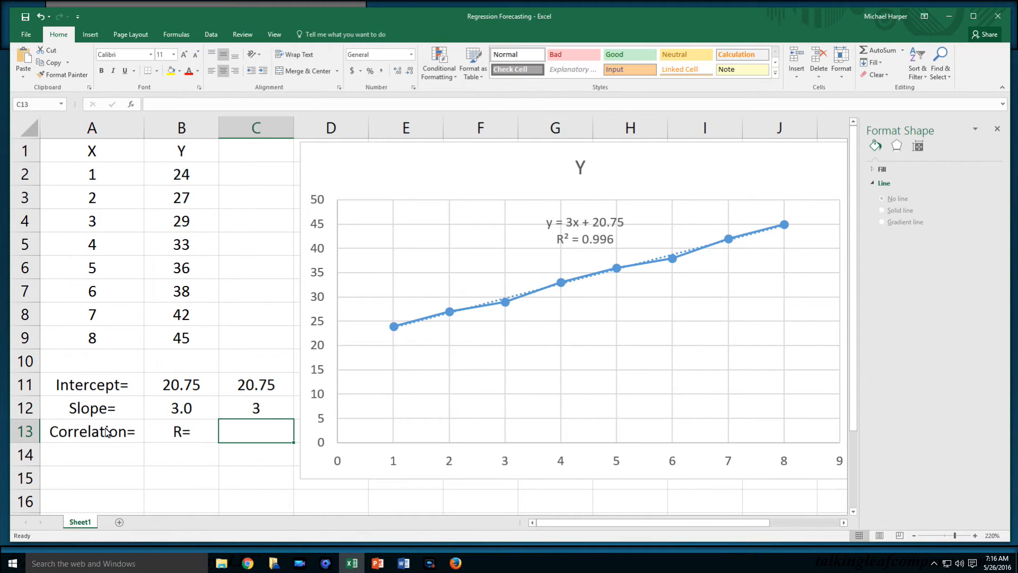
Enter =CORREL(A2:A9,B2:B9) in C13, returning 0.998022.
text(=c)
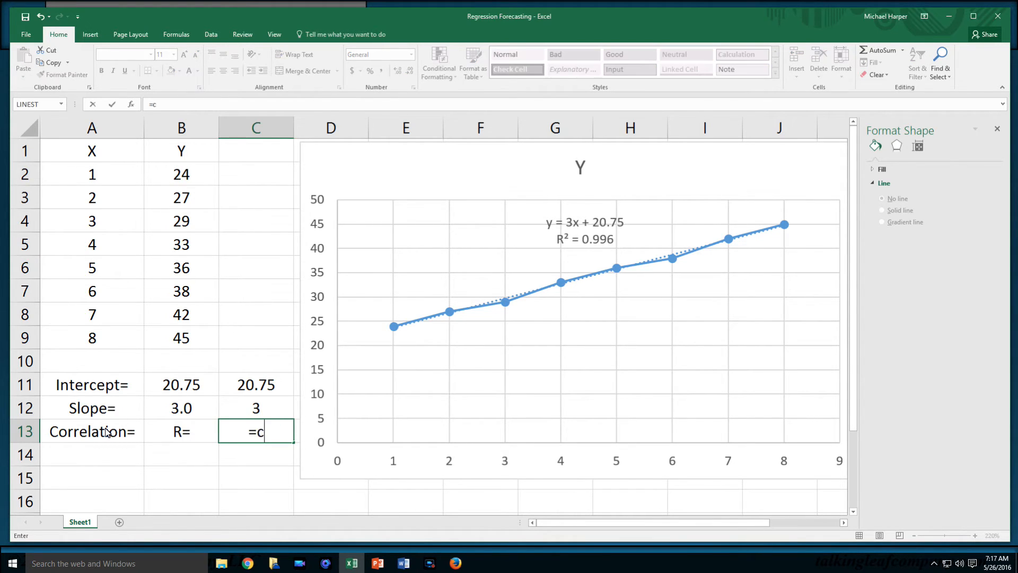
text(orrel()
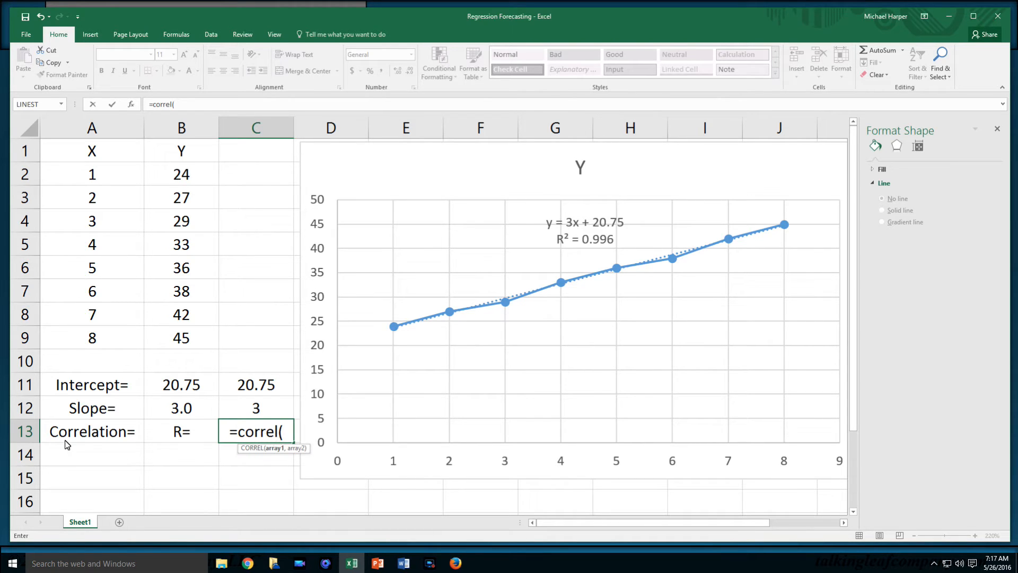
mouse_move(277, 455)
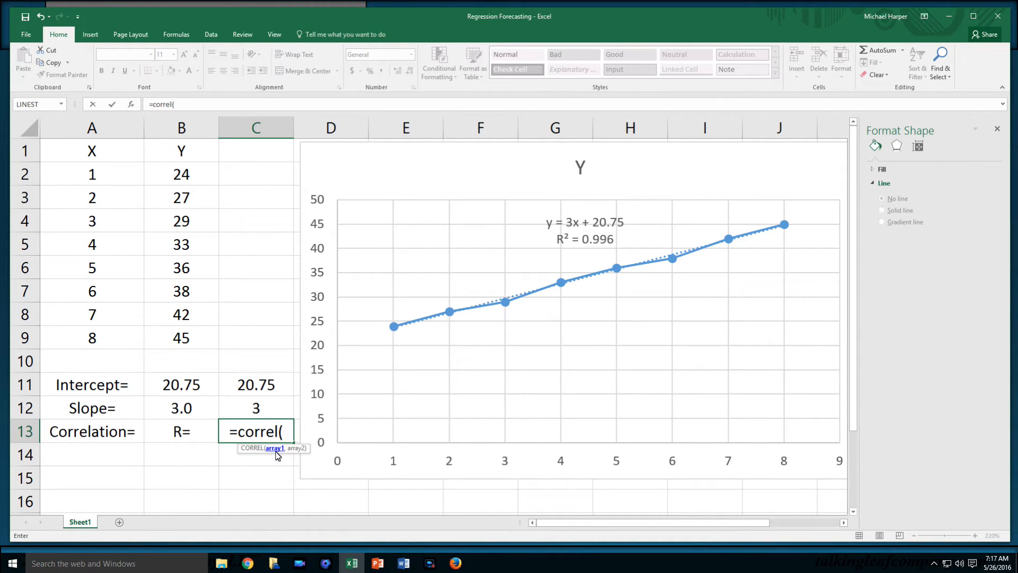
mouse_move(281, 467)
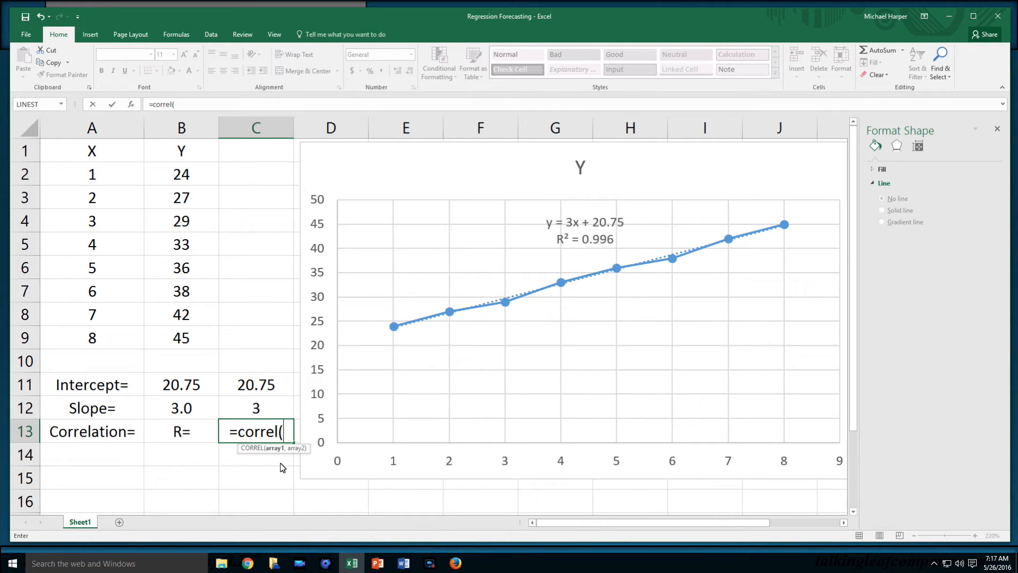
mouse_move(282, 471)
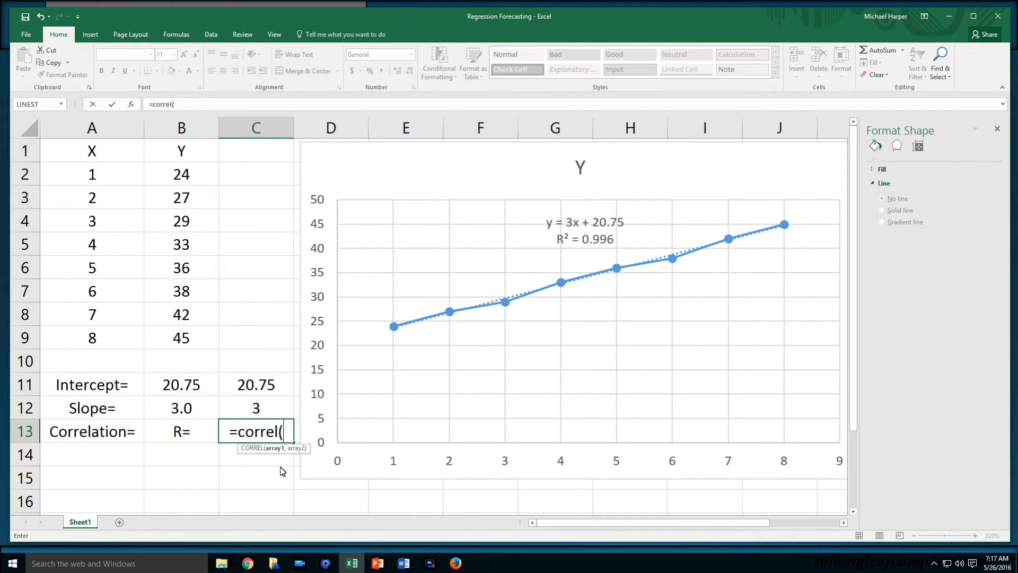
mouse_move(89, 180)
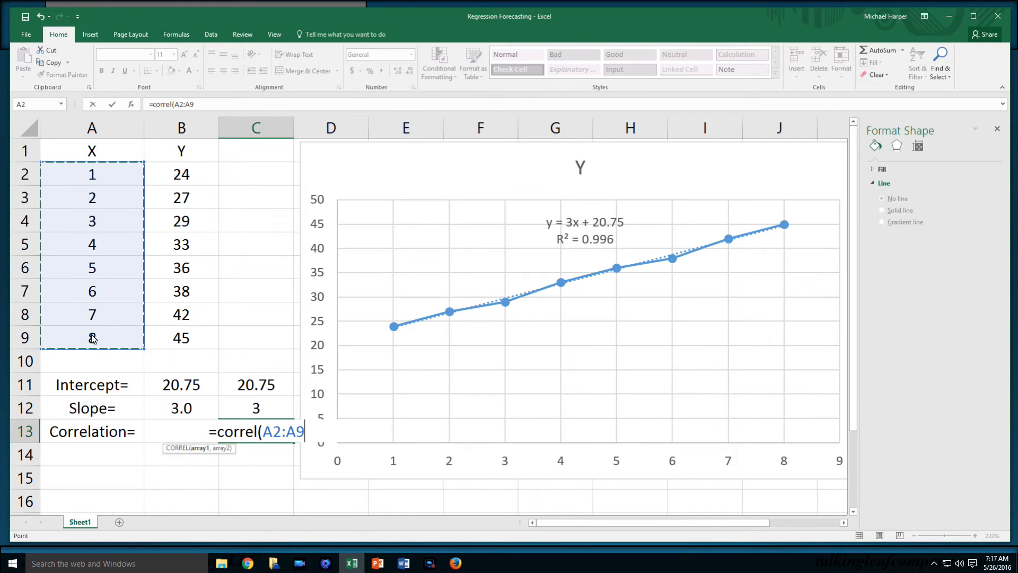
drag(182, 173, 182, 314)
text(R=)
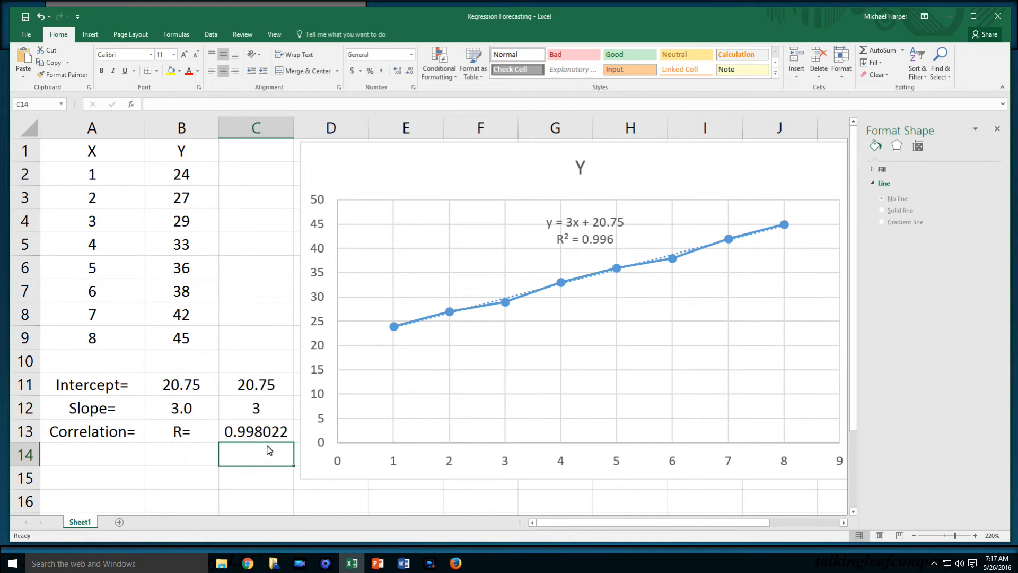
mouse_move(181, 453)
text(R*R)
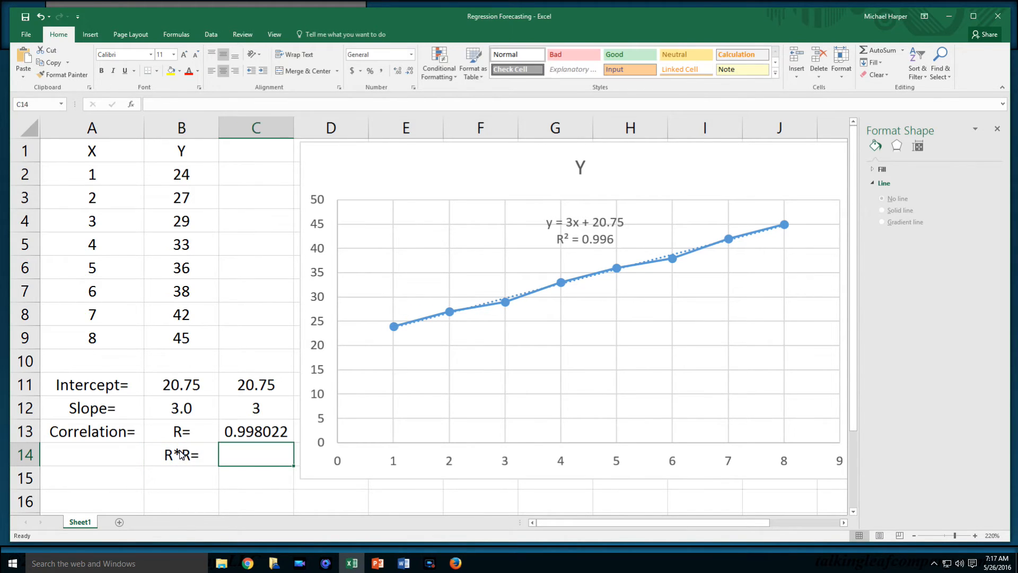
Enter =C13^2 in C14 to get the squared correlation 0.996047.
text(=)
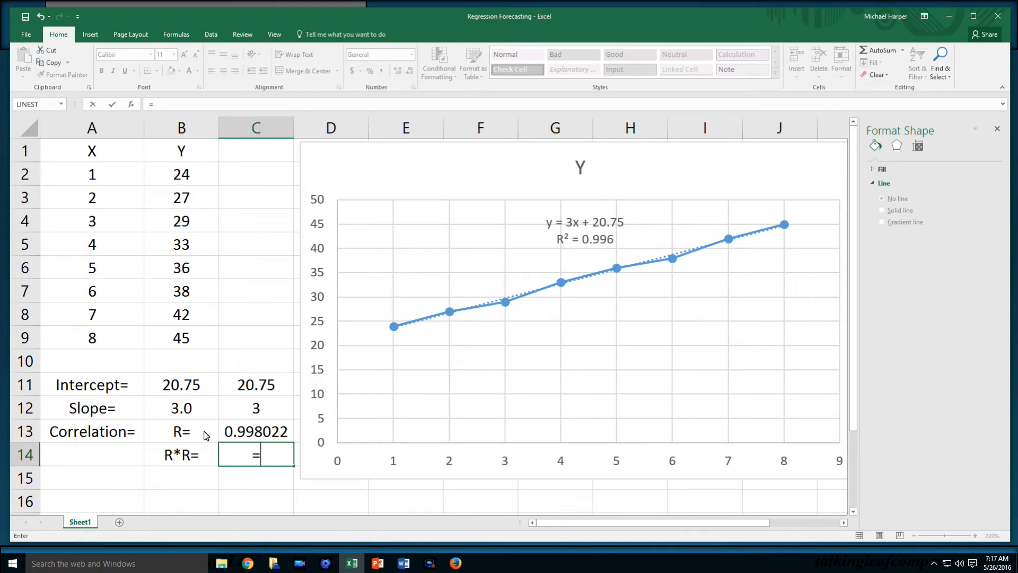
click(256, 432)
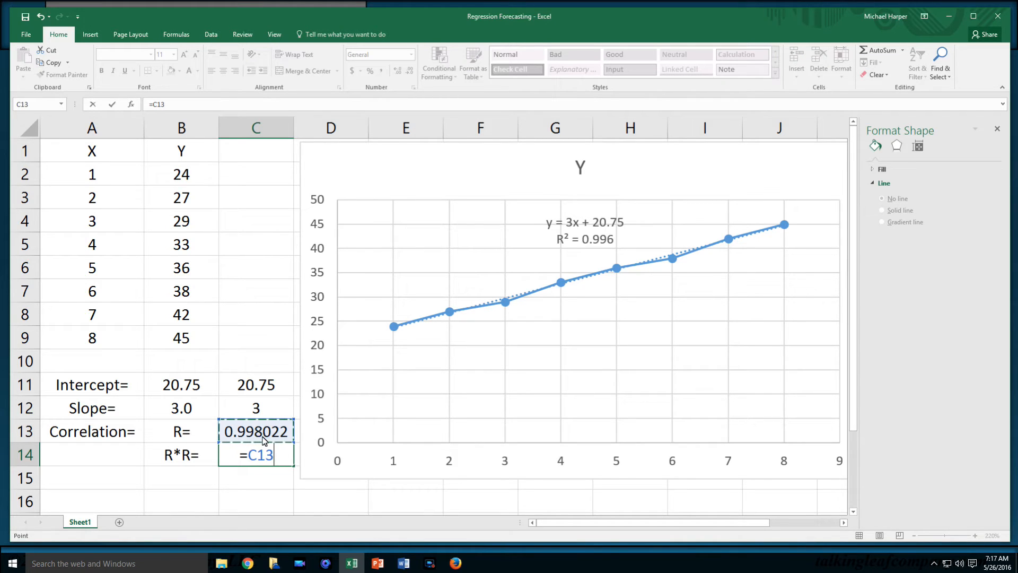
text(^)
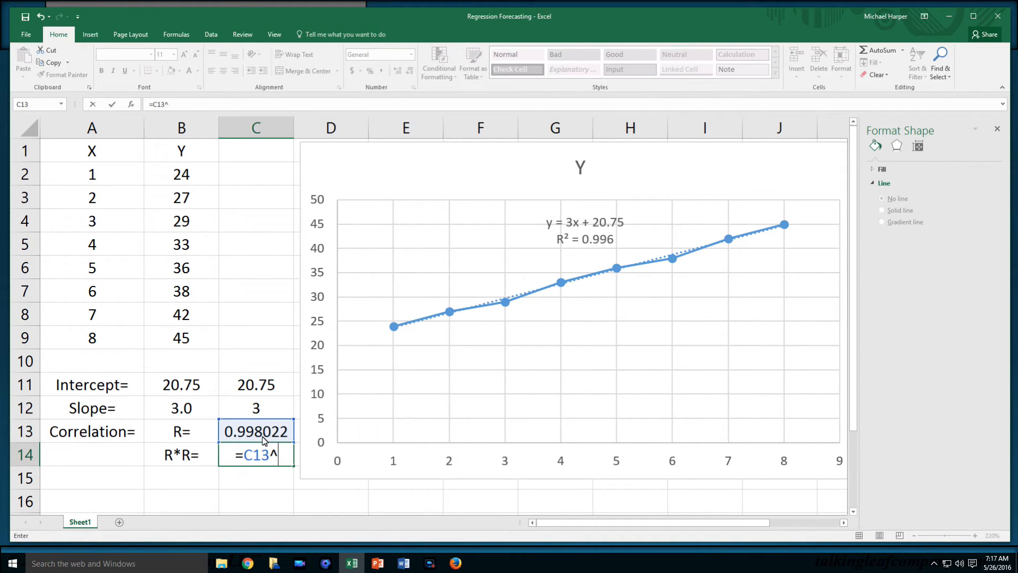
text(2)
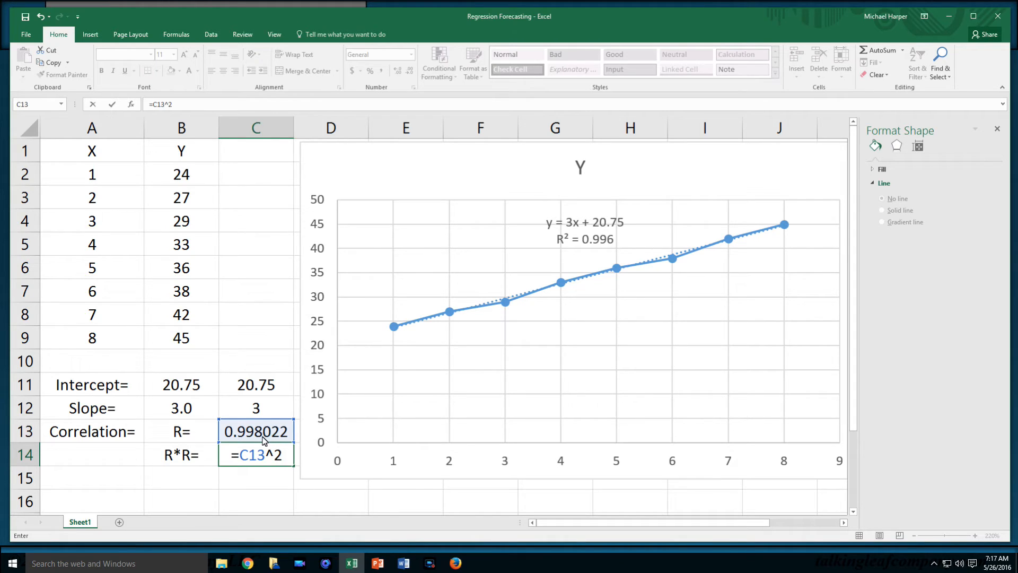
key(Return)
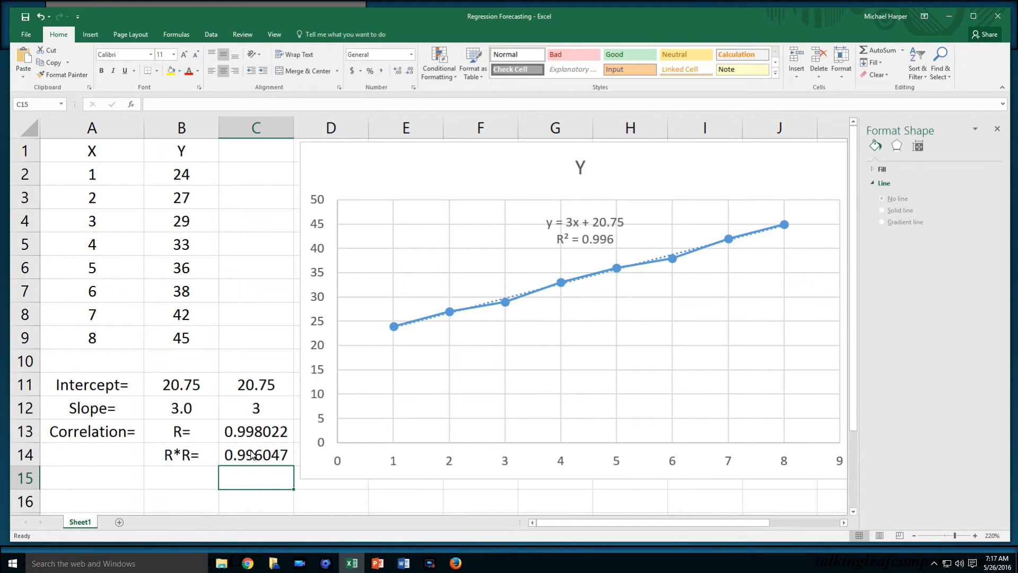
mouse_move(397, 375)
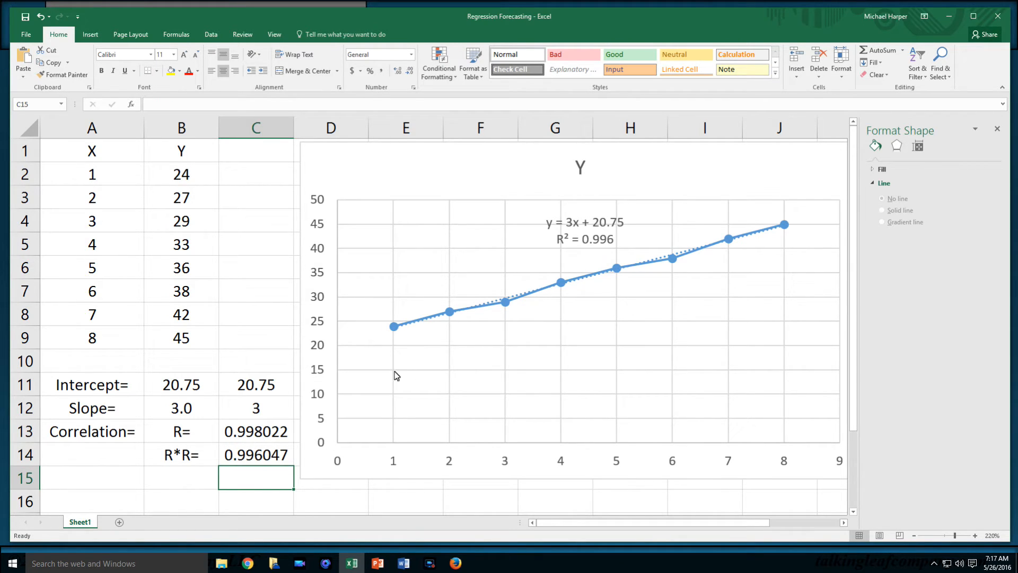
mouse_move(571, 372)
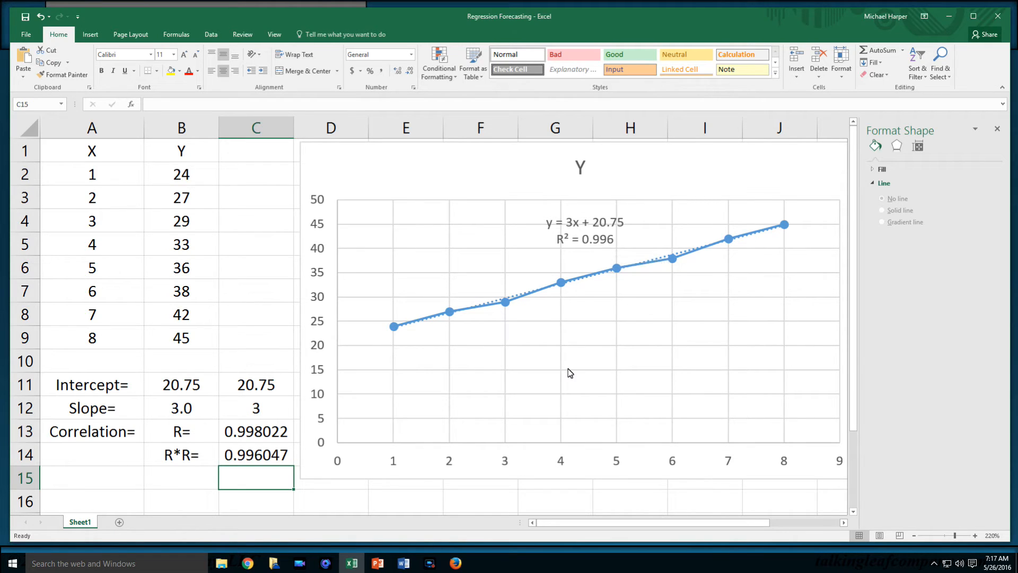
mouse_move(458, 344)
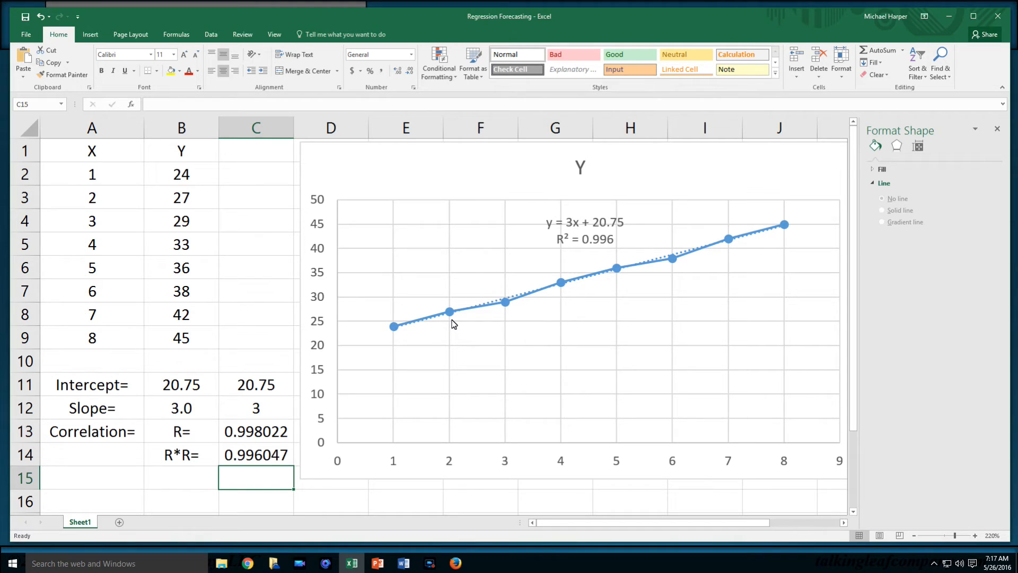
mouse_move(507, 307)
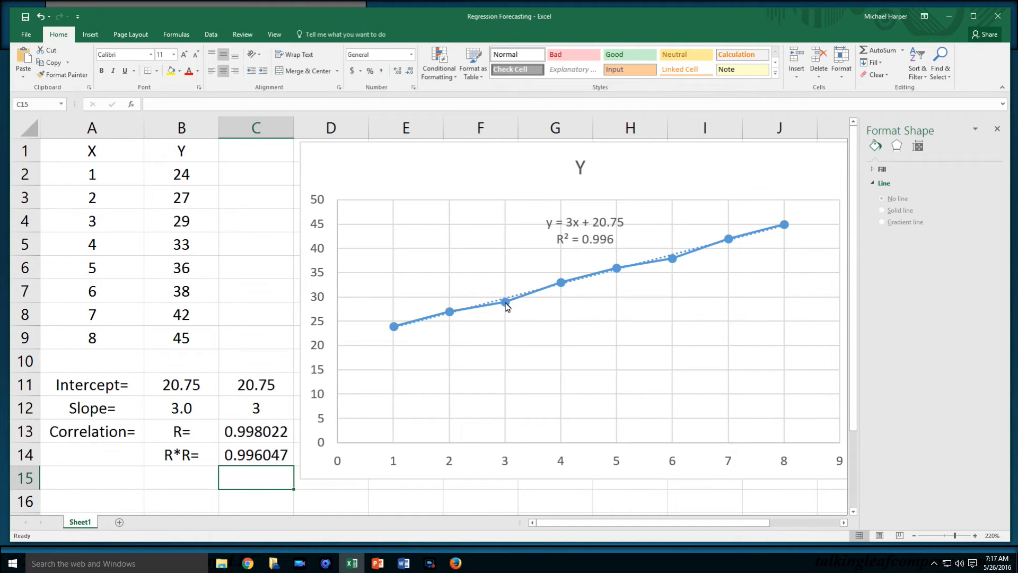
mouse_move(506, 303)
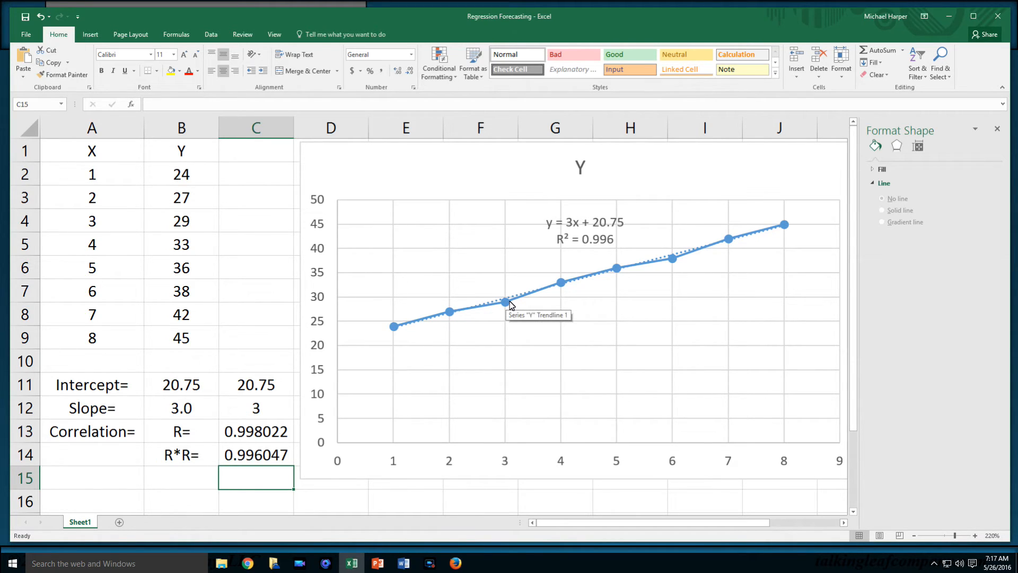
mouse_move(506, 303)
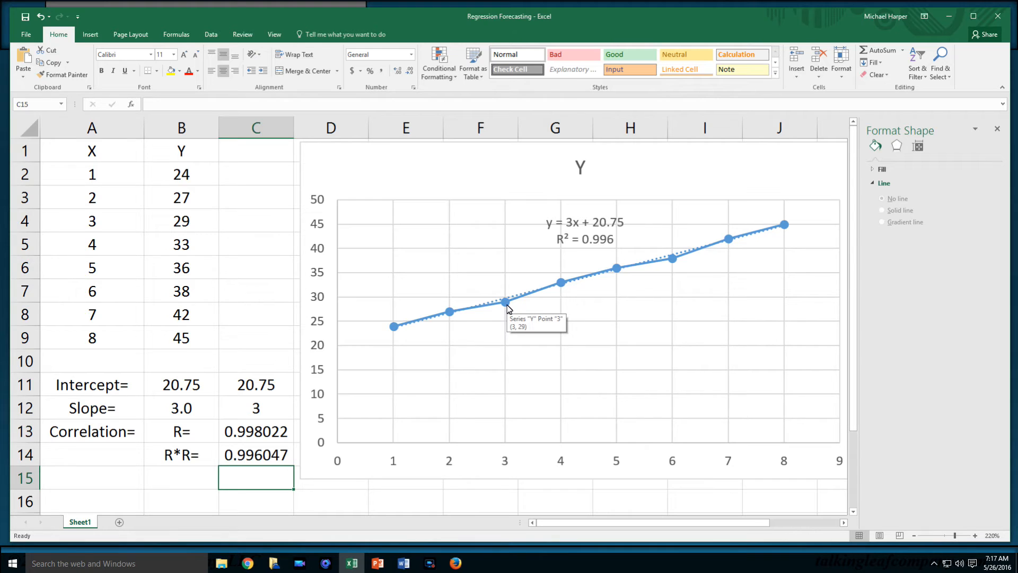
mouse_move(507, 303)
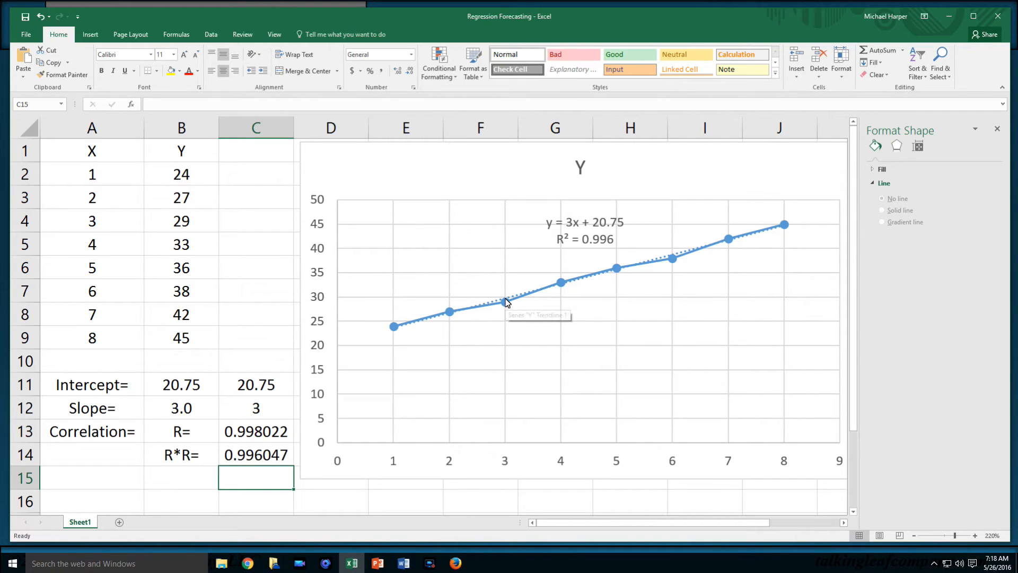
mouse_move(510, 300)
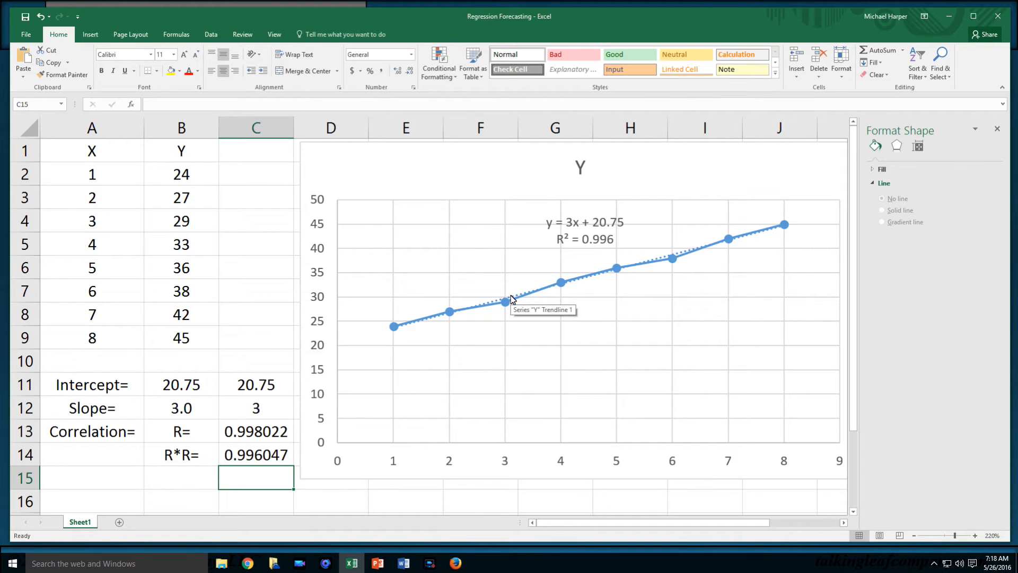
mouse_move(506, 303)
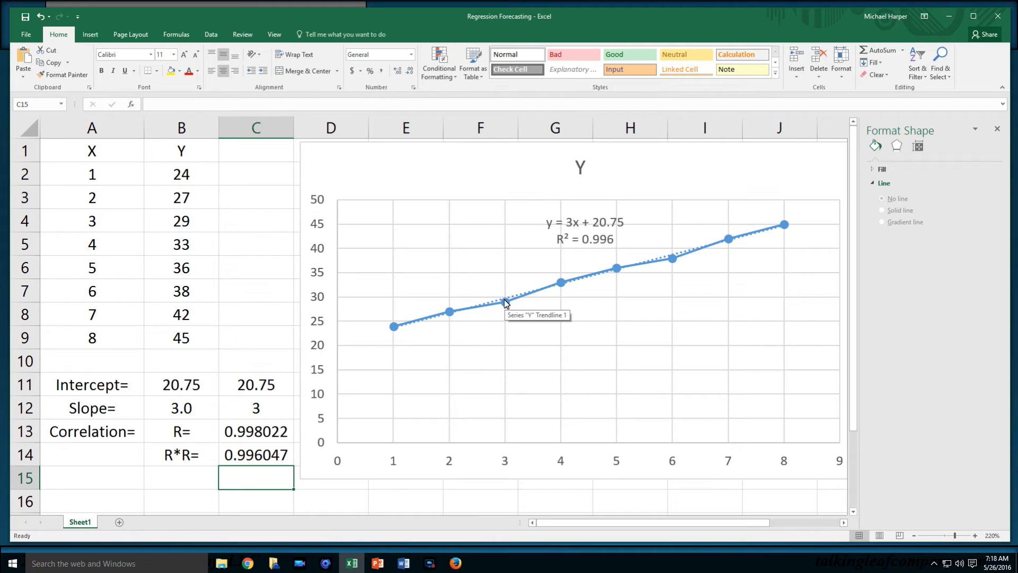
mouse_move(173, 400)
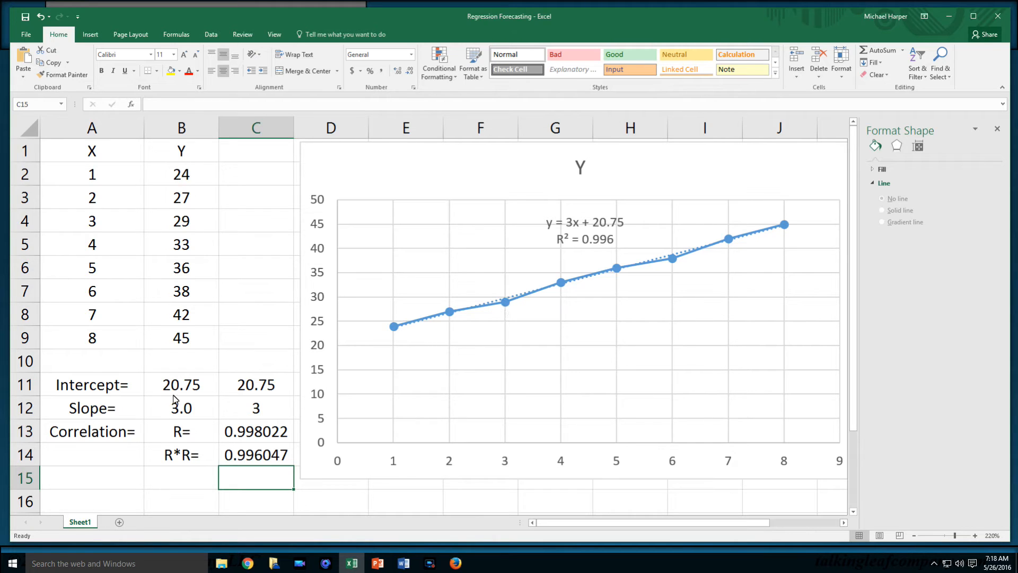
mouse_move(511, 311)
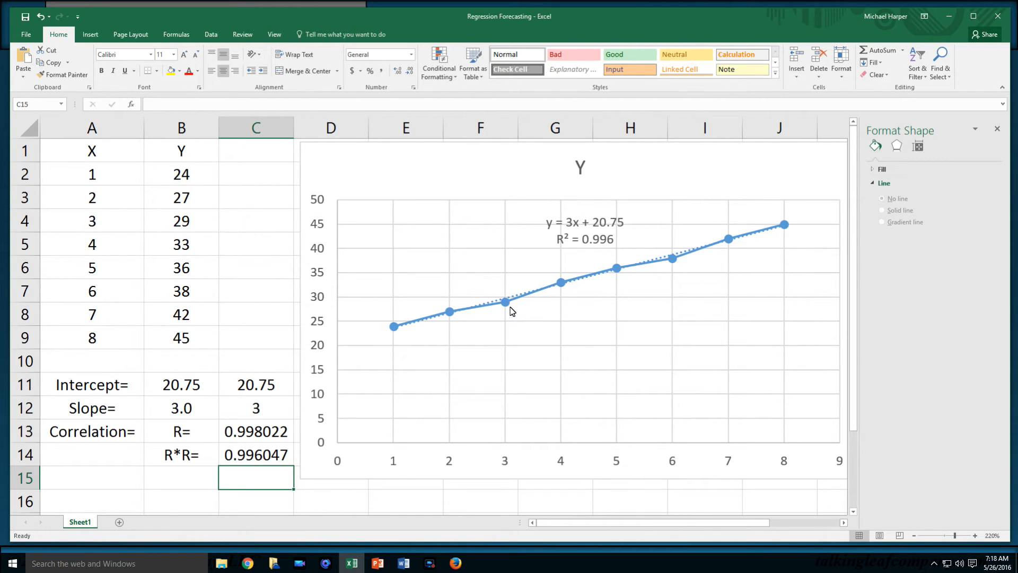
mouse_move(506, 302)
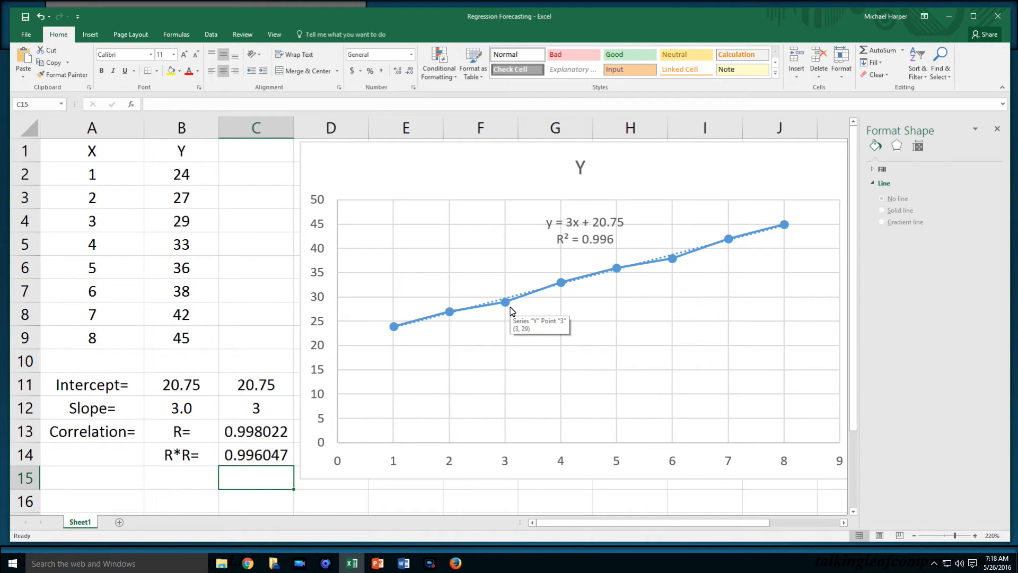
mouse_move(510, 299)
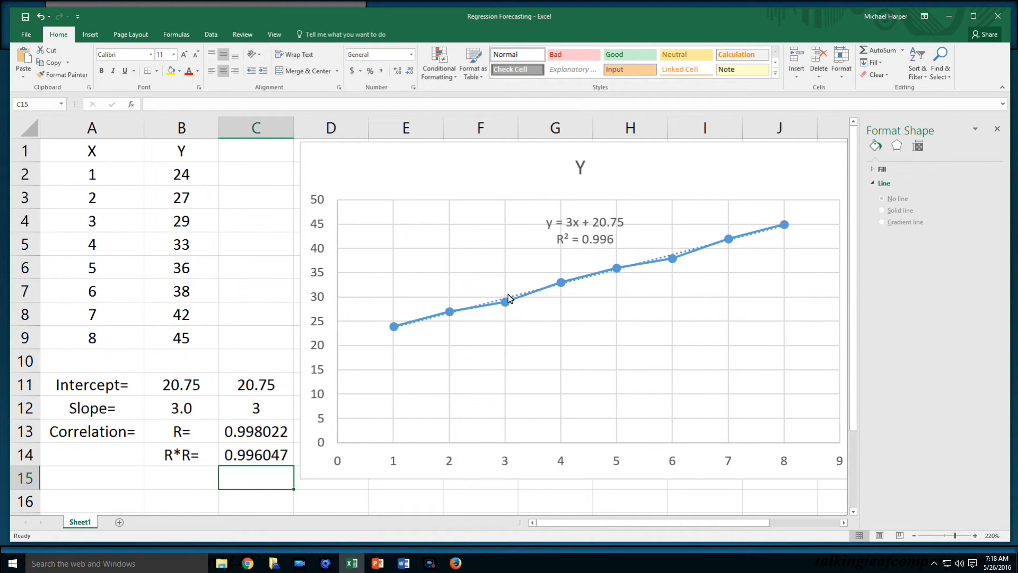
mouse_move(507, 303)
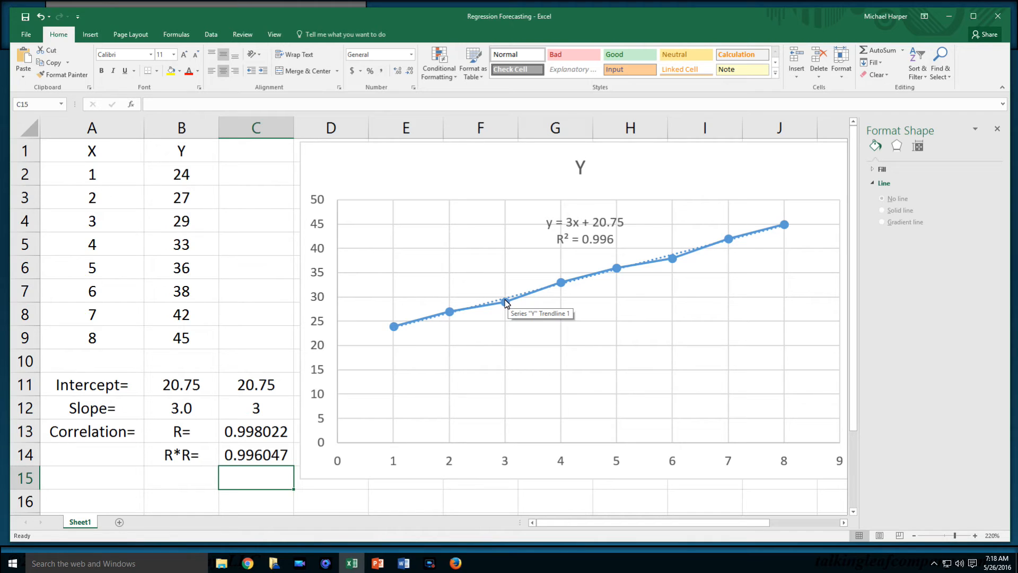
mouse_move(517, 226)
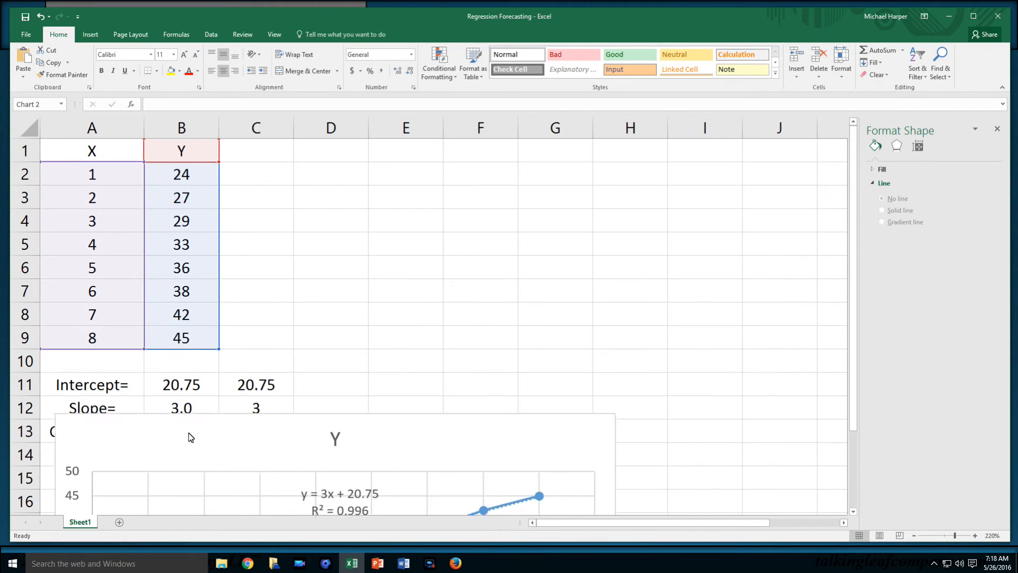
Select D2 for results and bring up the Data Analysis tool list from the Data ribbon.
click(330, 173)
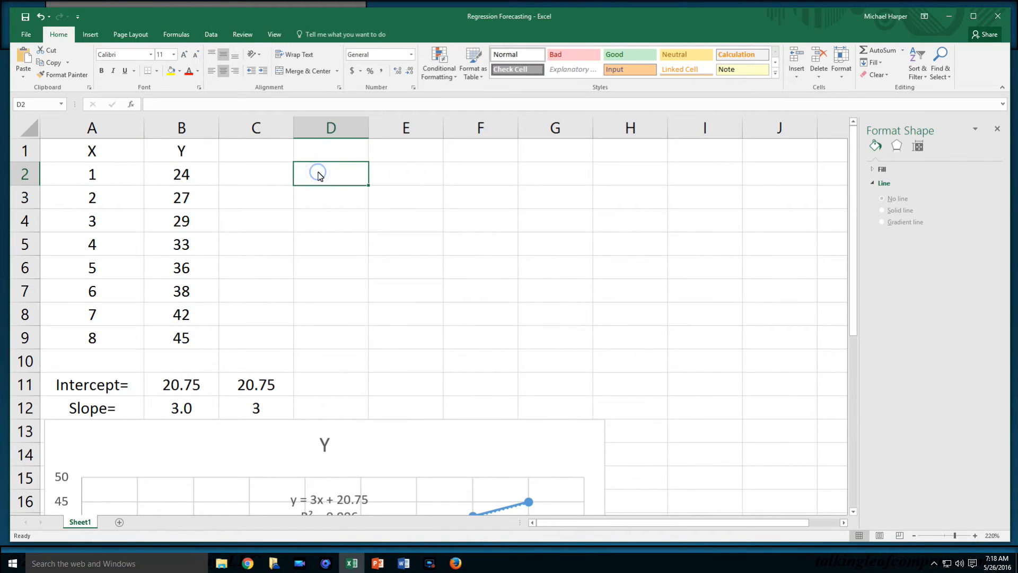
mouse_move(210, 34)
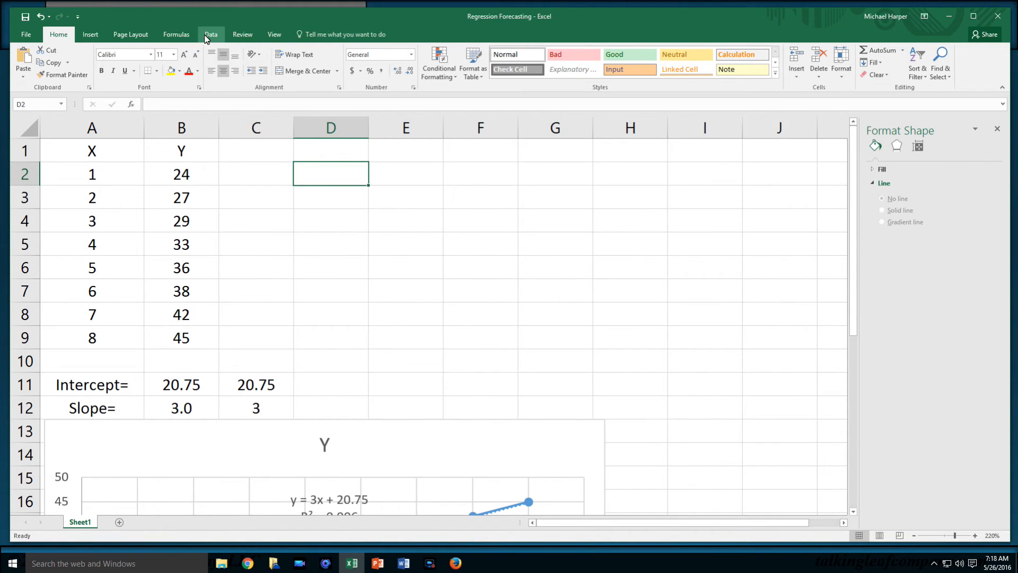
click(210, 34)
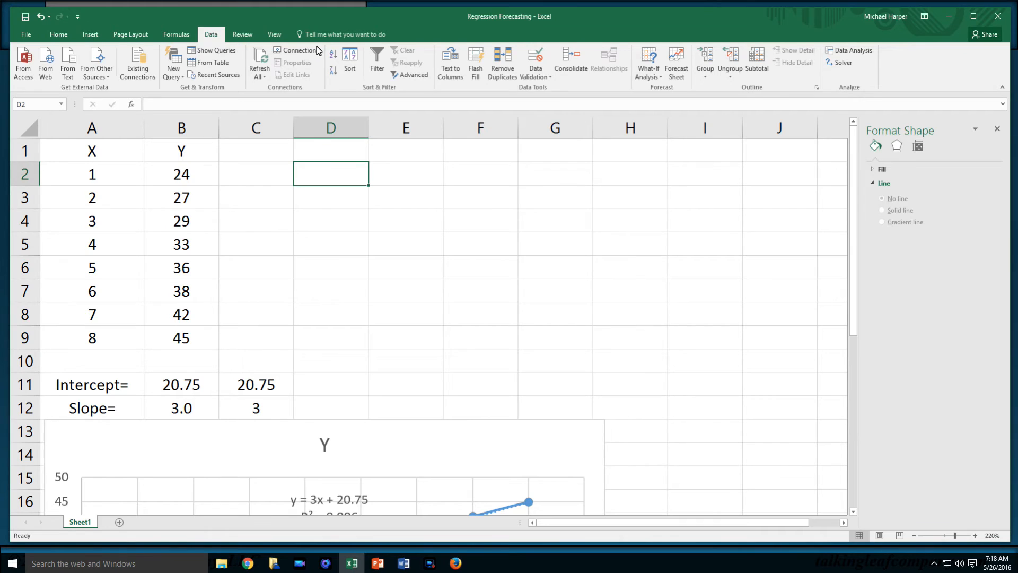
mouse_move(853, 50)
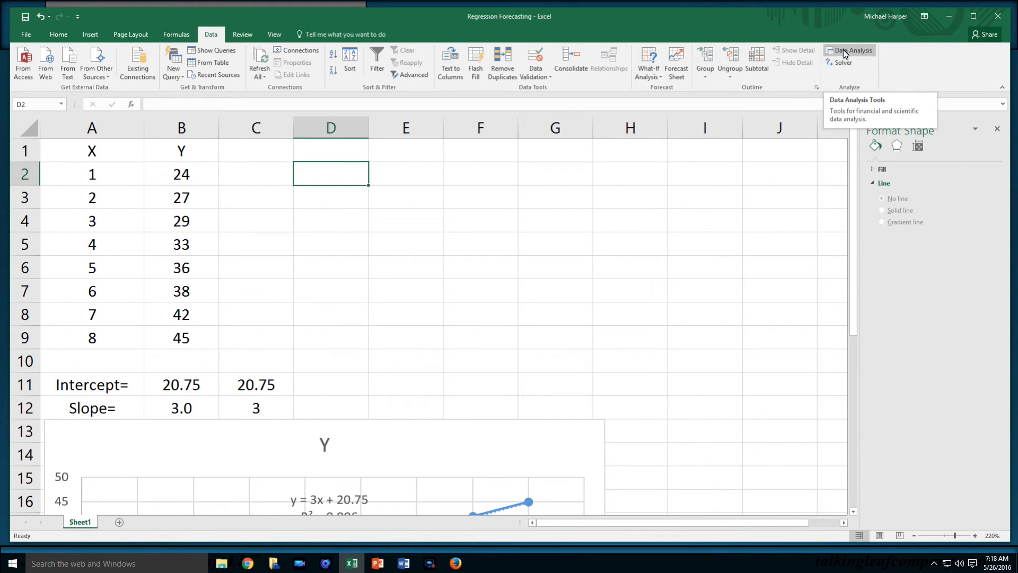
mouse_move(201, 37)
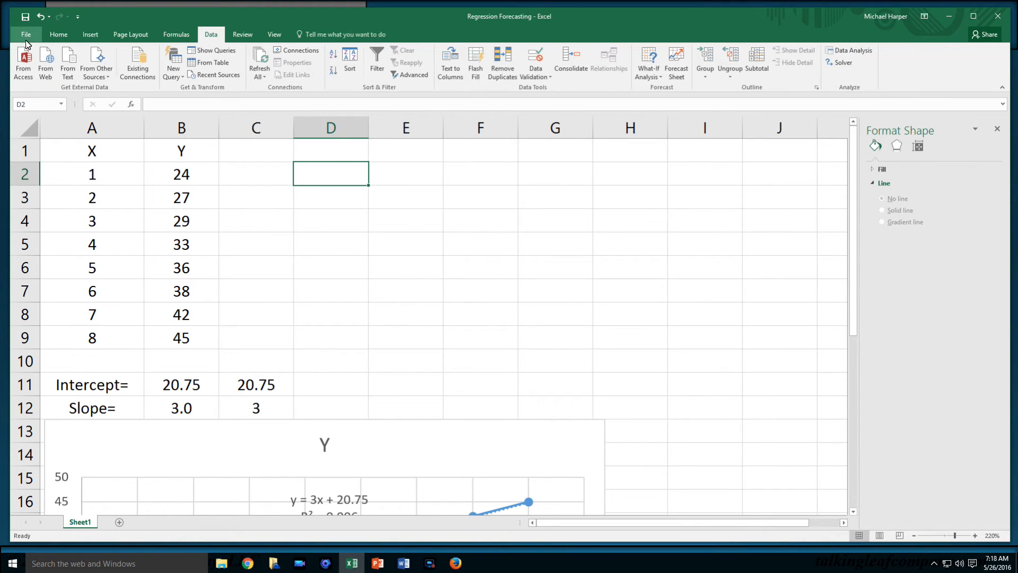
mouse_move(853, 49)
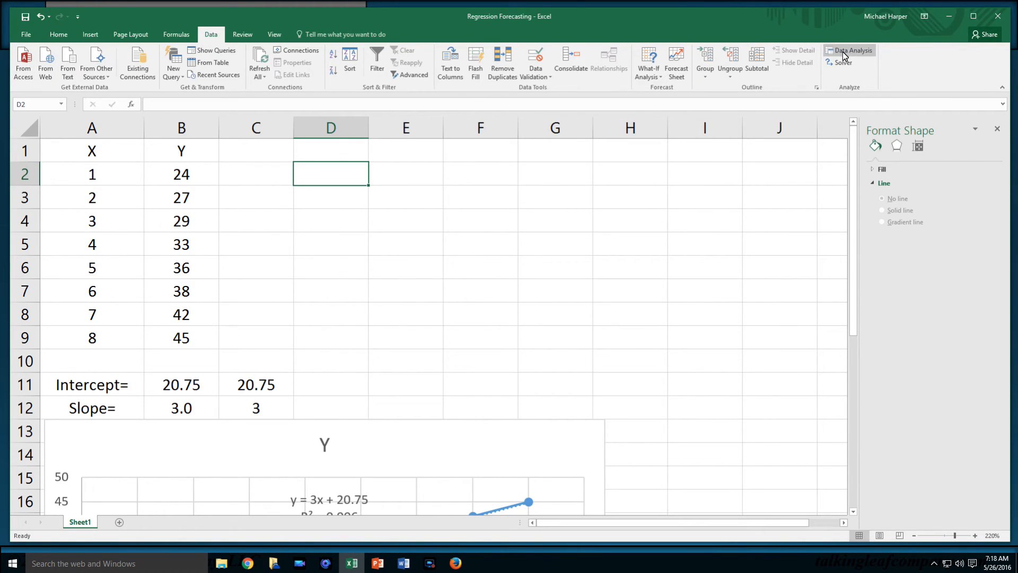
click(852, 50)
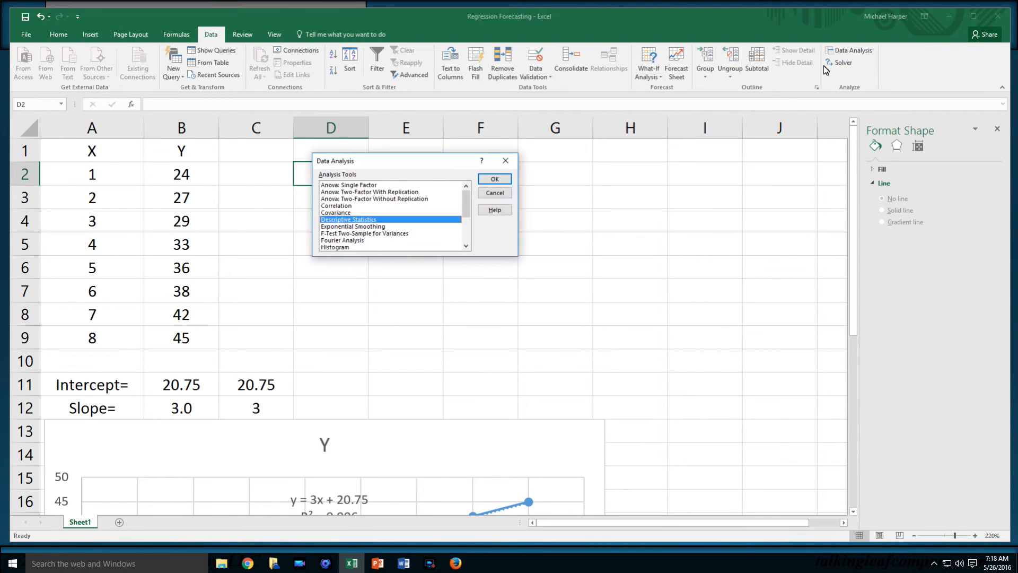
mouse_move(407, 260)
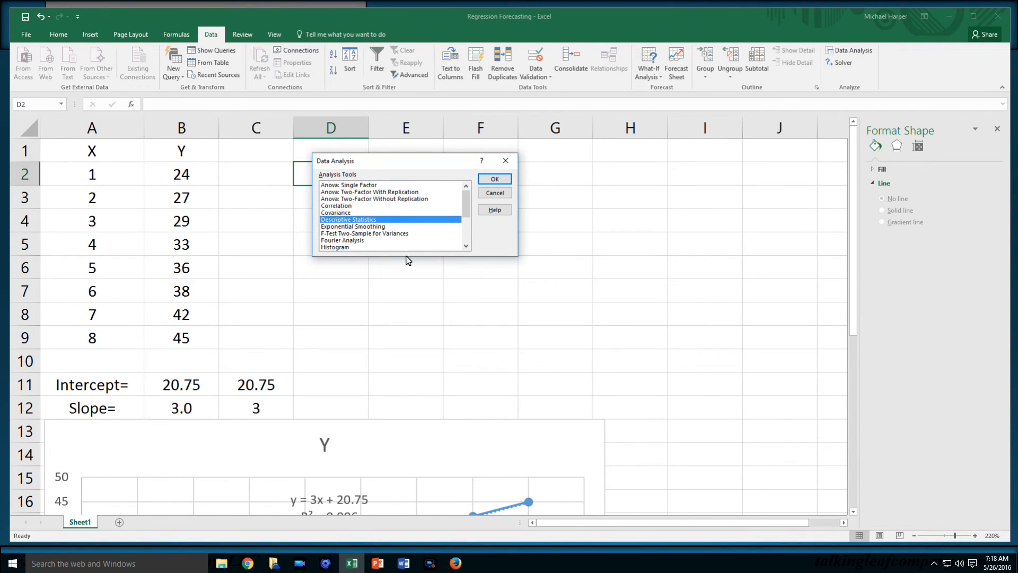
mouse_move(464, 204)
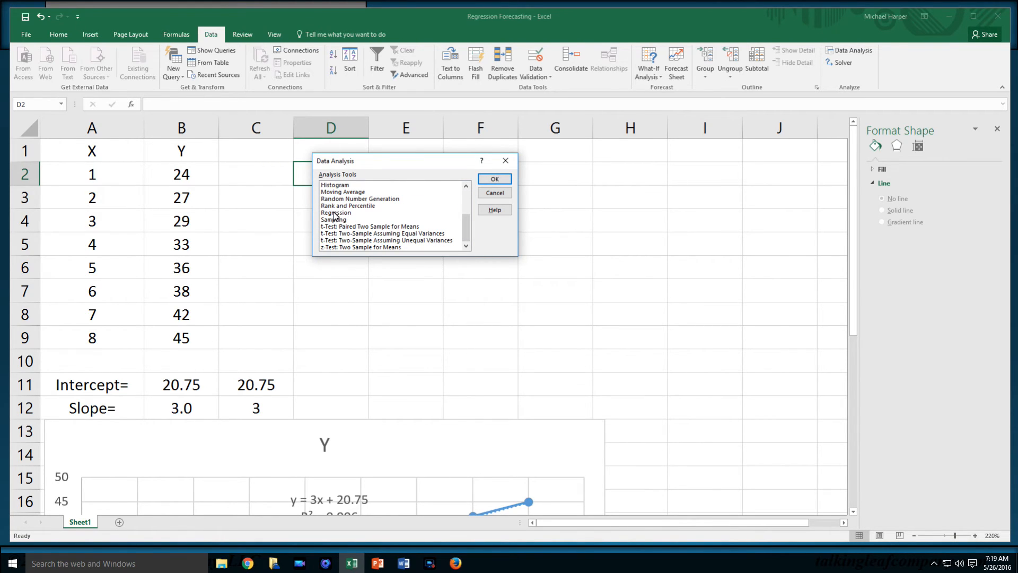
Choose Regression from the Analysis Tools list to open its setup form.
click(493, 178)
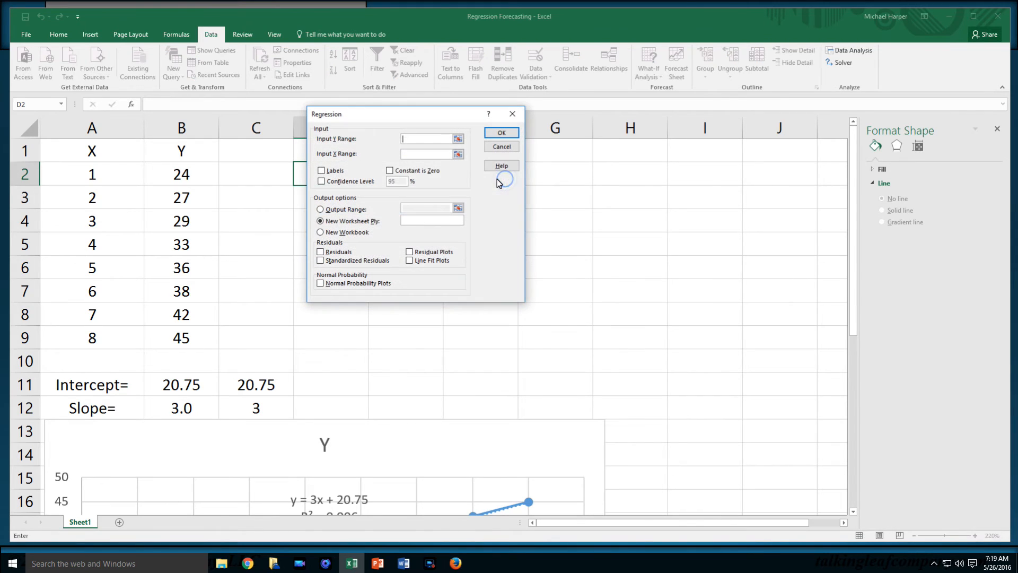
mouse_move(331, 147)
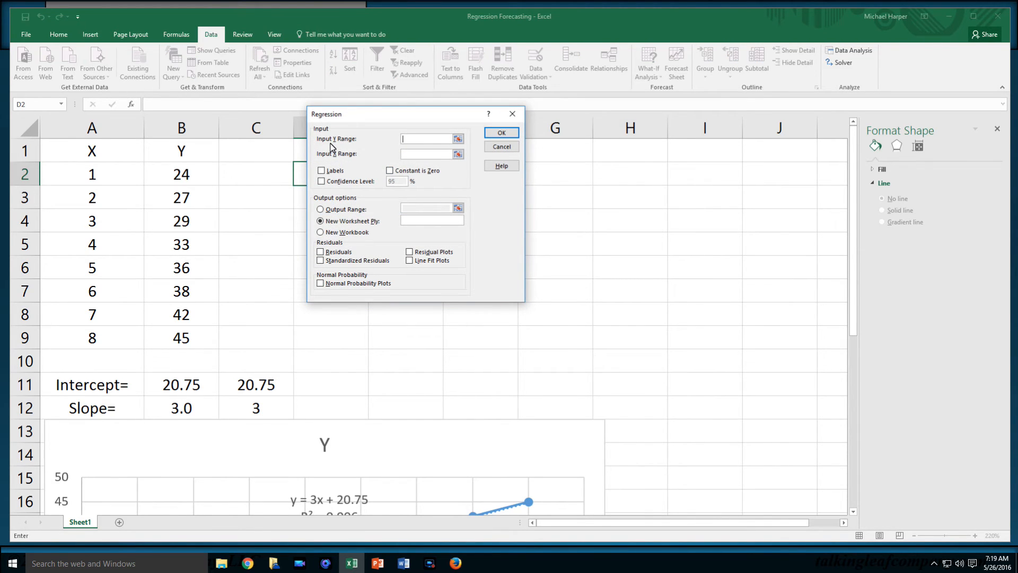
mouse_move(184, 158)
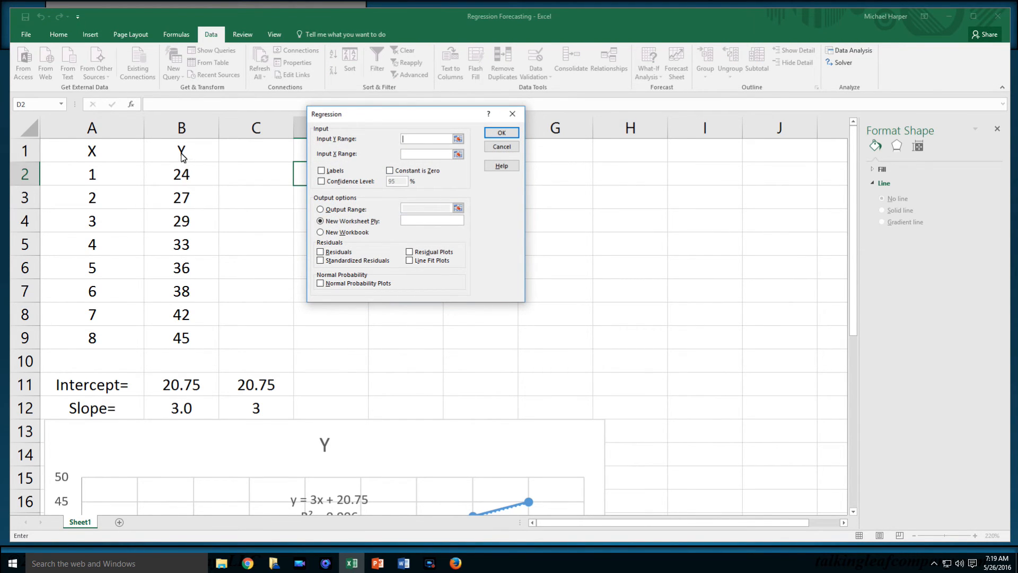
Set Y input B1:B9 and X input A1:A9, tick Labels, and choose the Output Range option.
drag(180, 150, 181, 197)
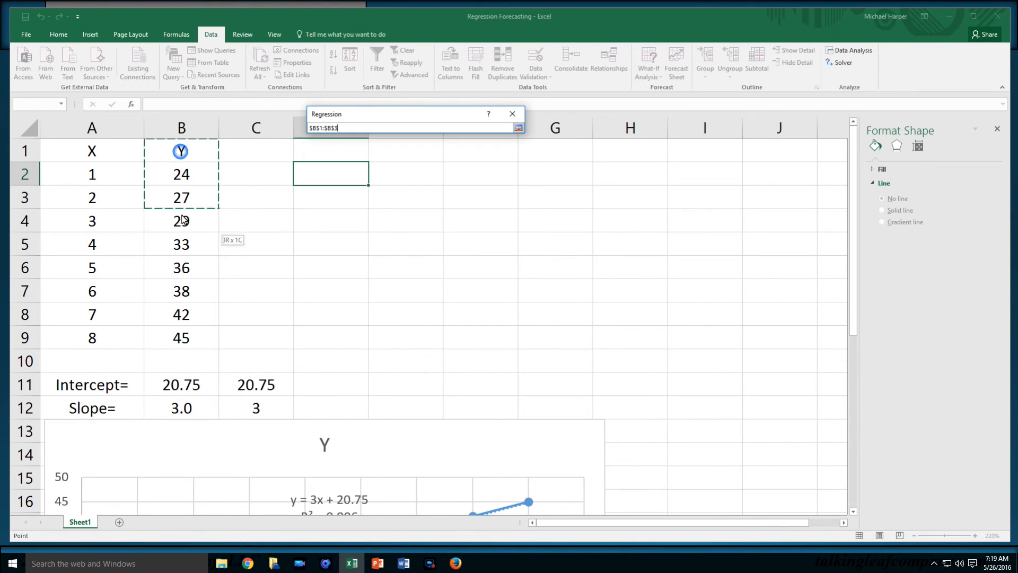
click(517, 127)
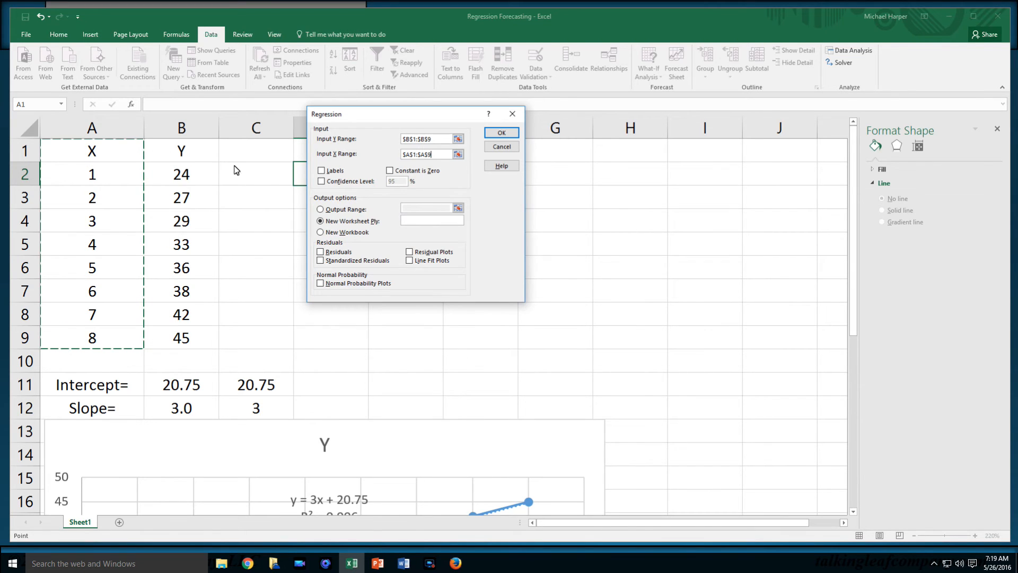
click(320, 169)
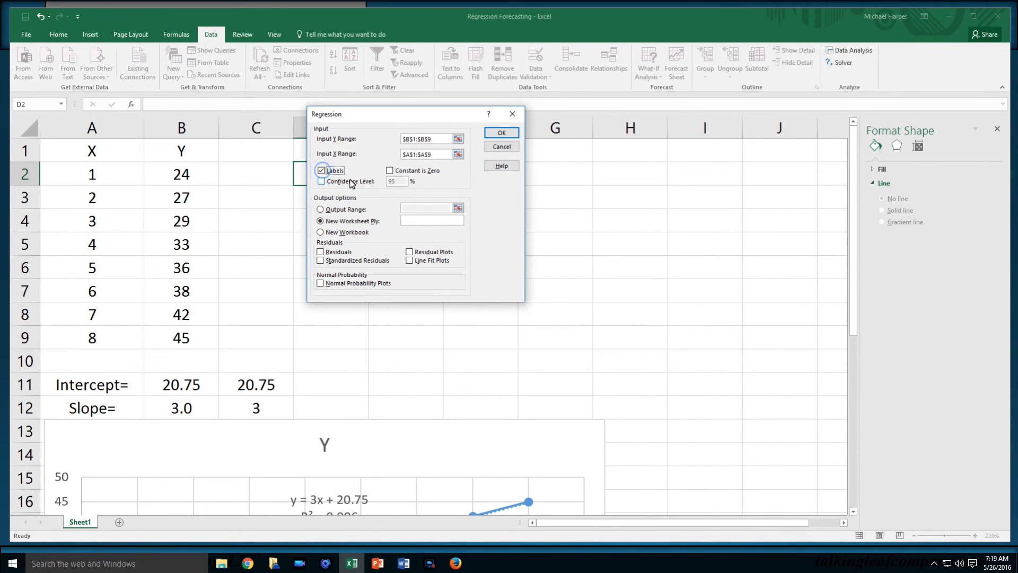
mouse_move(407, 152)
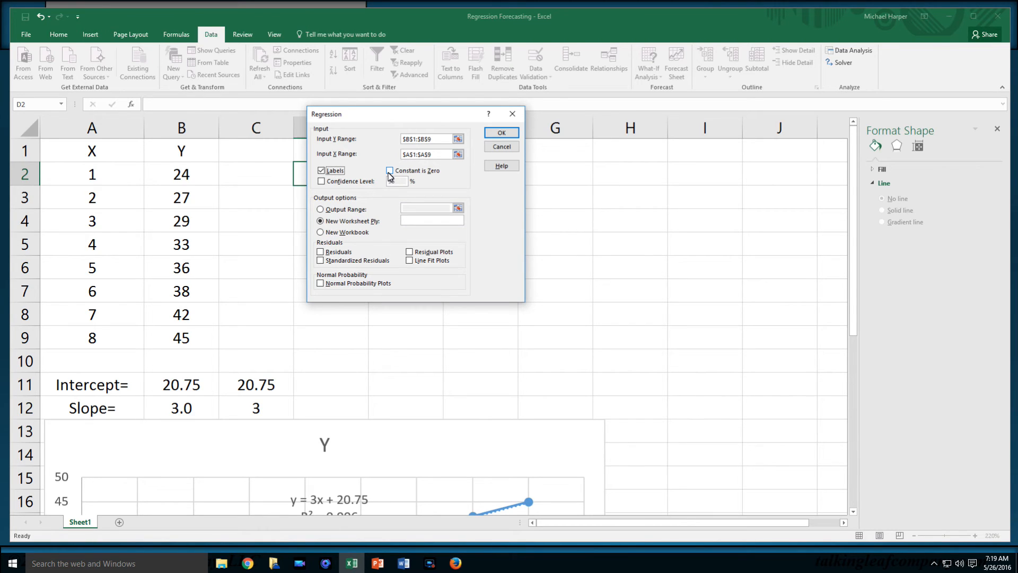
click(320, 182)
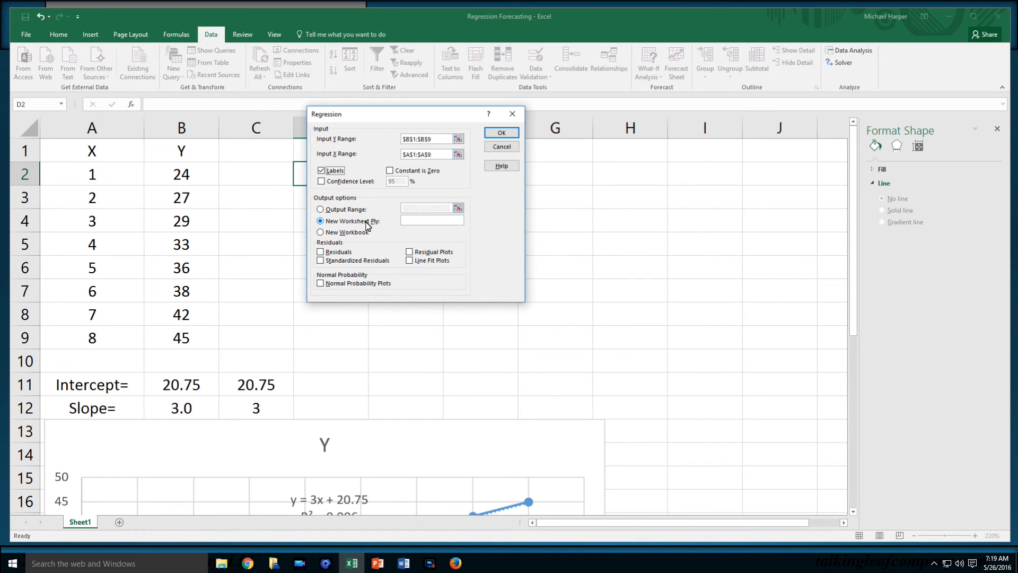
mouse_move(138, 515)
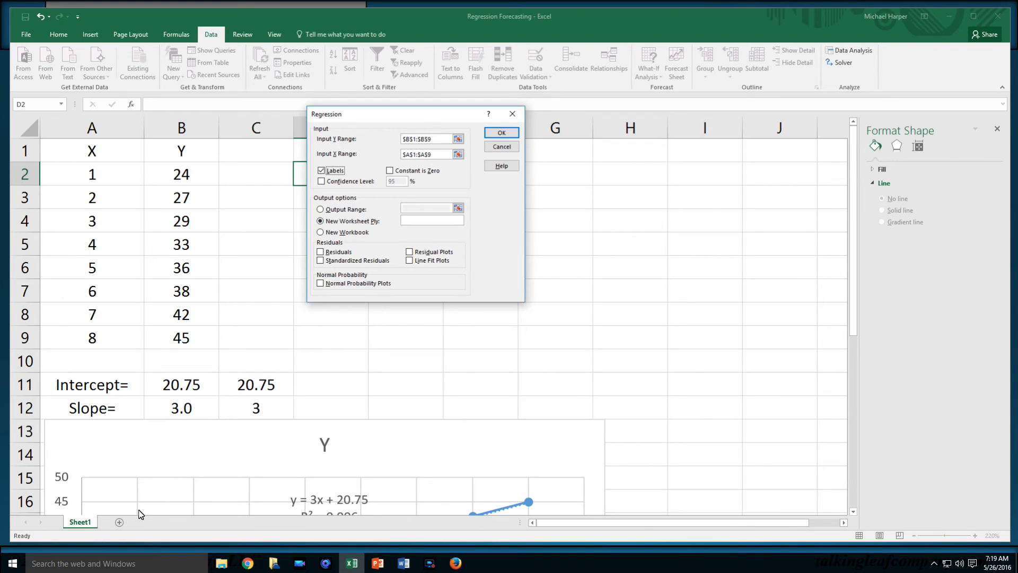
click(320, 209)
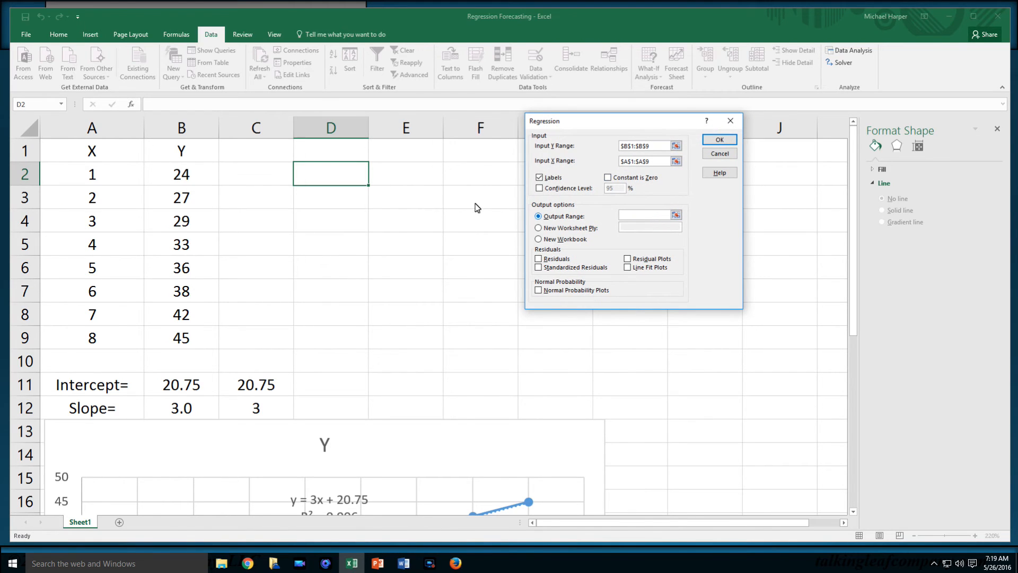
Set the output range to D2 and run the regression, giving R Square 0.996047 over 8 observations.
click(643, 215)
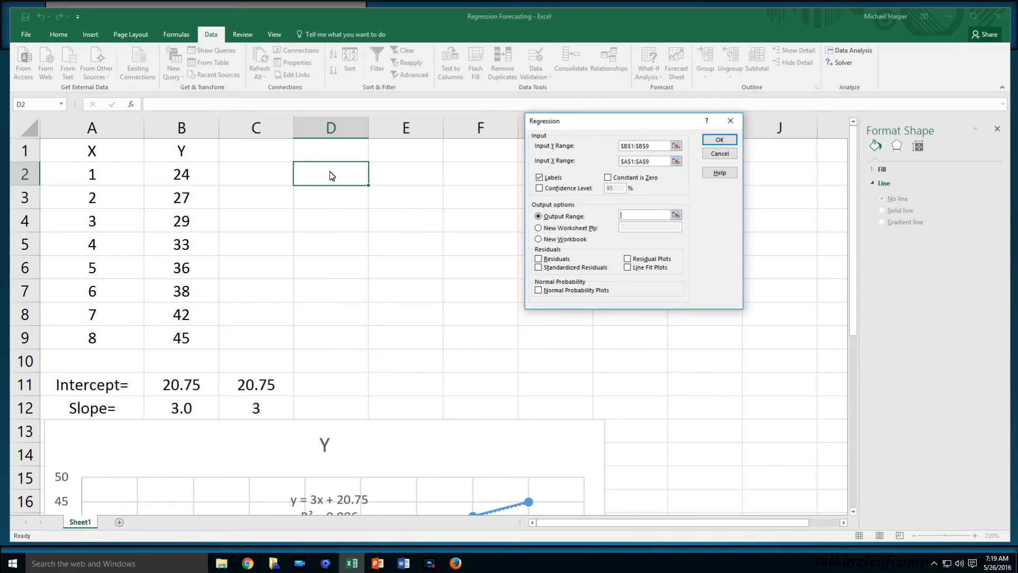
click(331, 173)
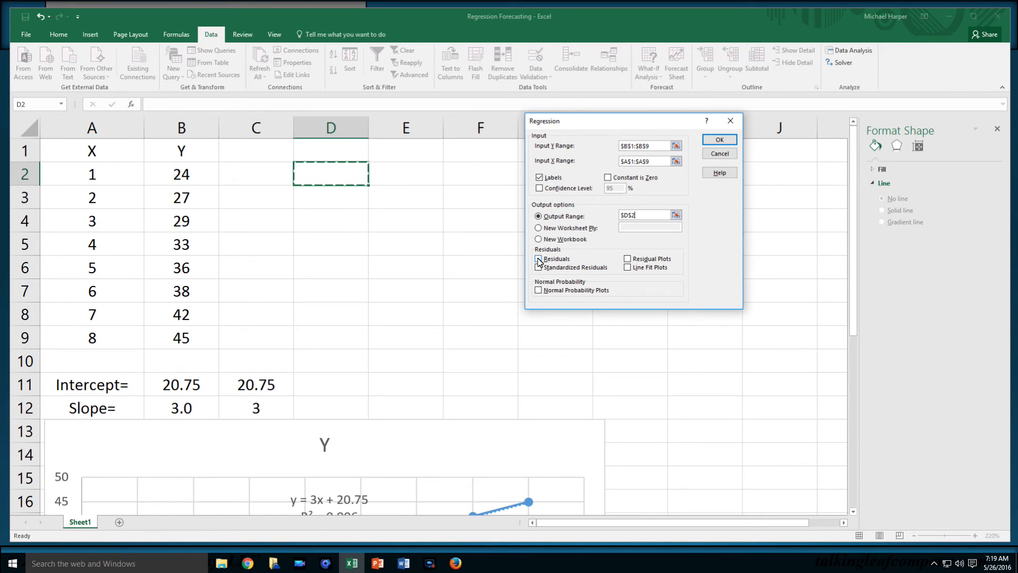
click(538, 259)
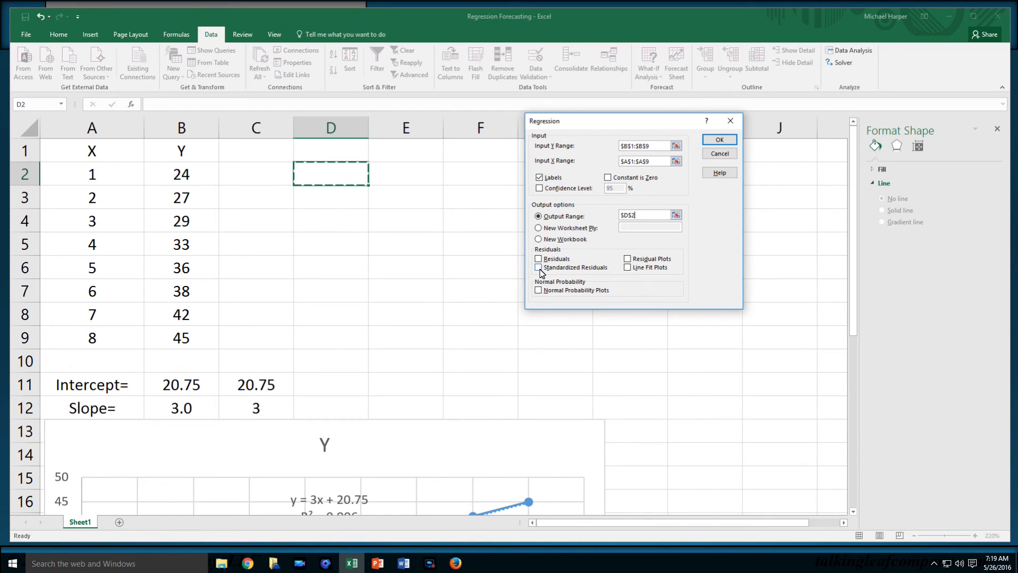
mouse_move(539, 290)
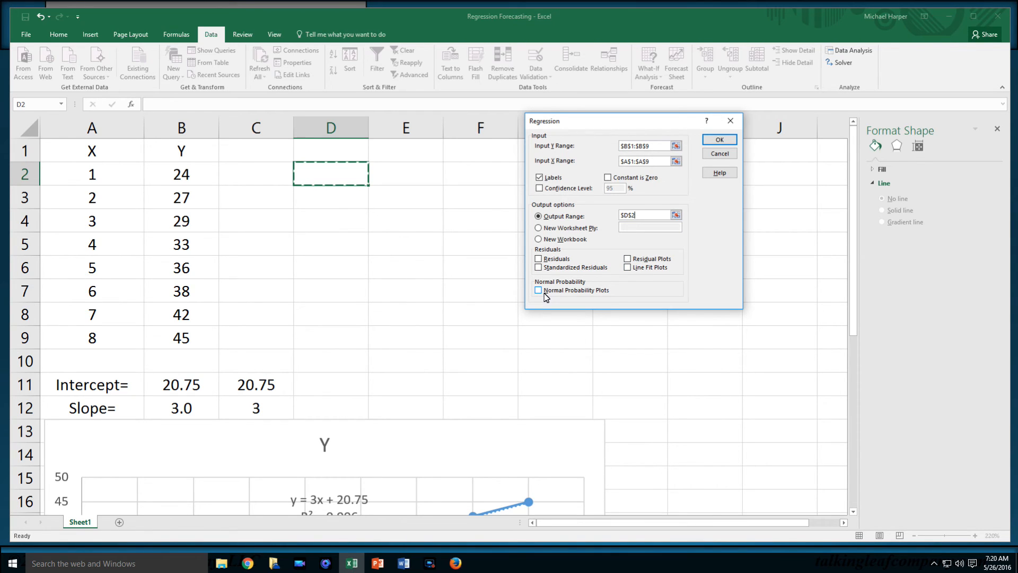
mouse_move(599, 235)
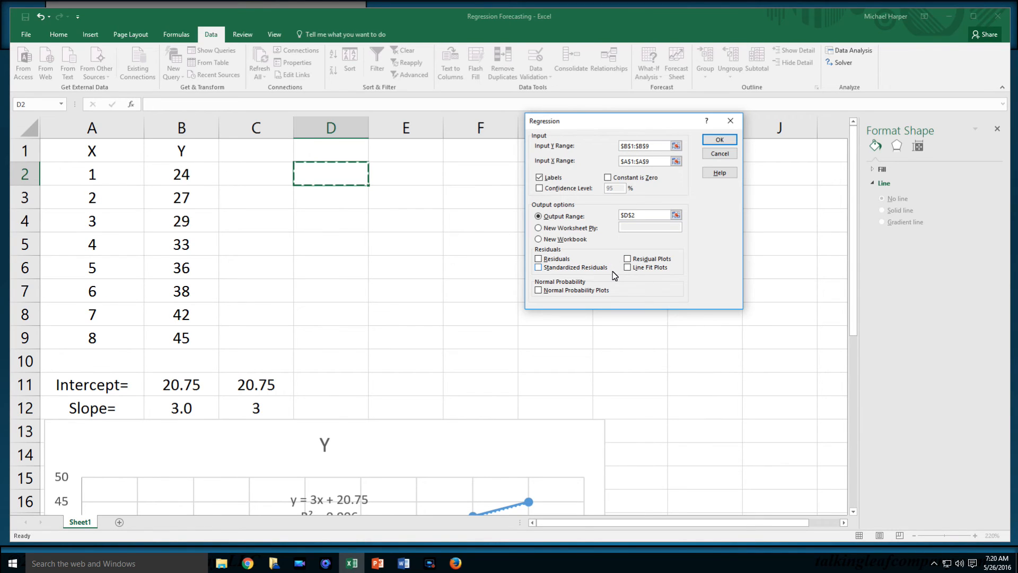
click(719, 139)
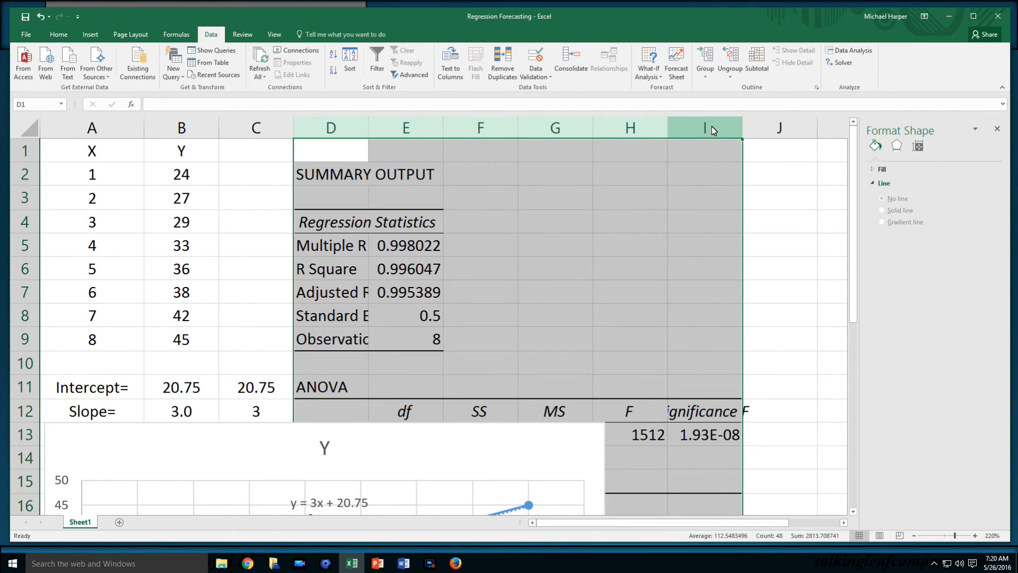
mouse_move(136, 62)
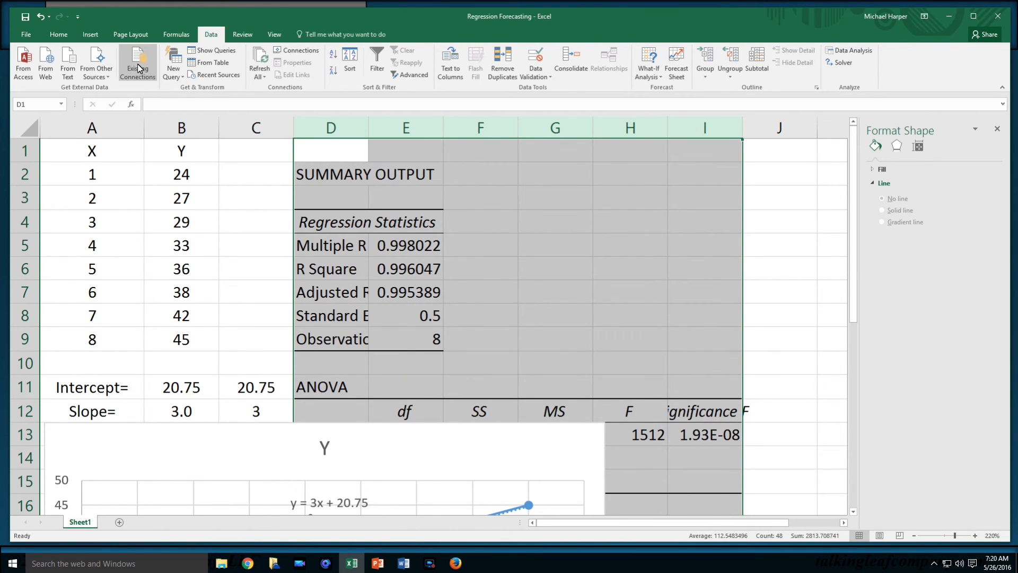
AutoFit columns D through I so labels like Adjusted R Square 0.995388669 show in full.
click(57, 34)
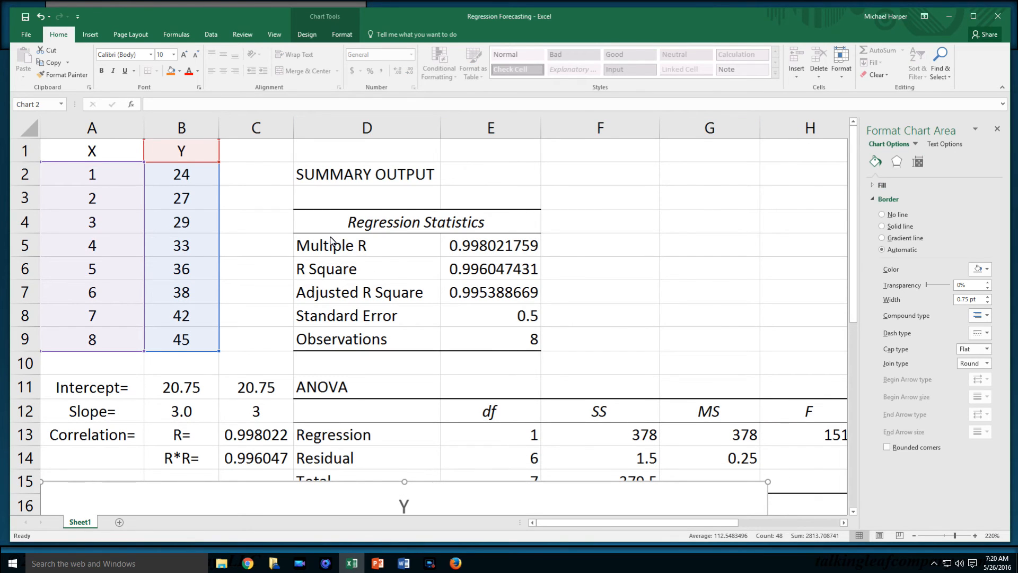
mouse_move(361, 250)
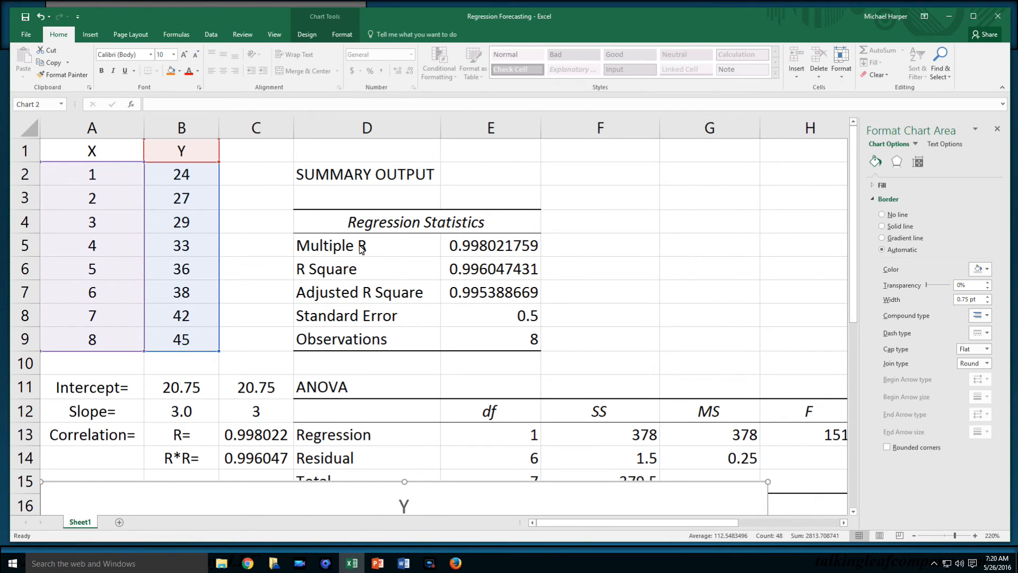
mouse_move(251, 456)
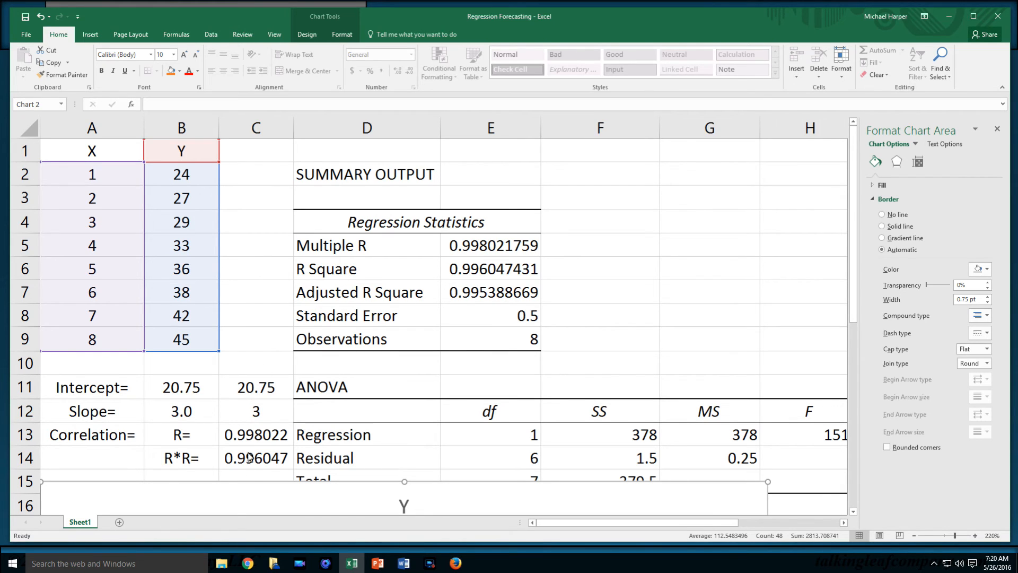
mouse_move(475, 257)
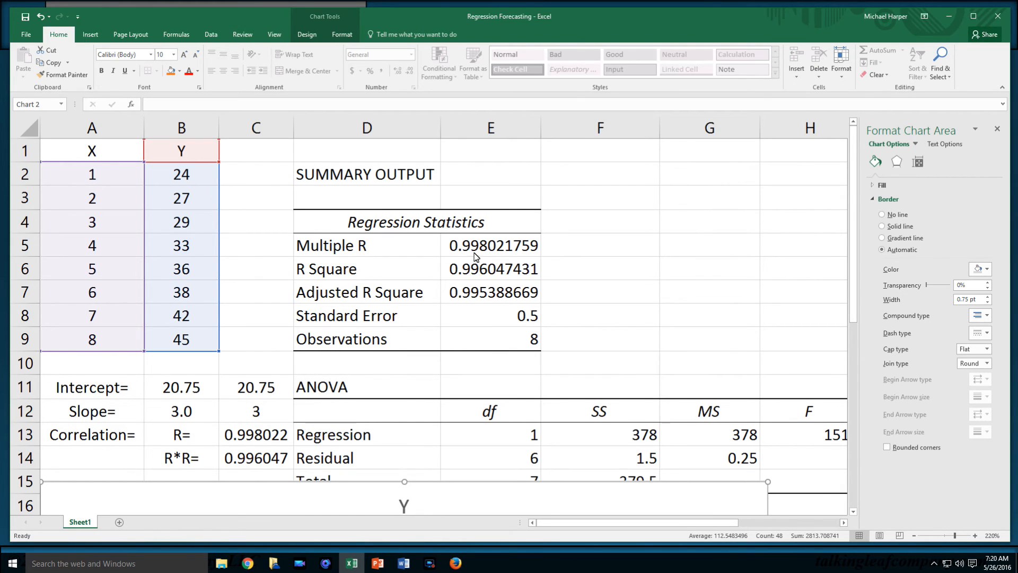
mouse_move(401, 305)
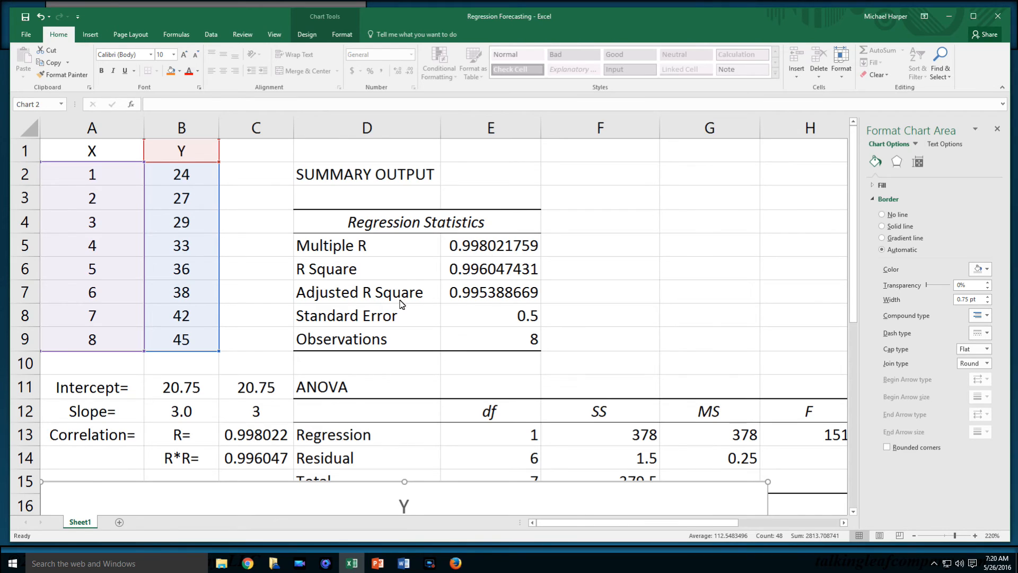
scroll(down, 3)
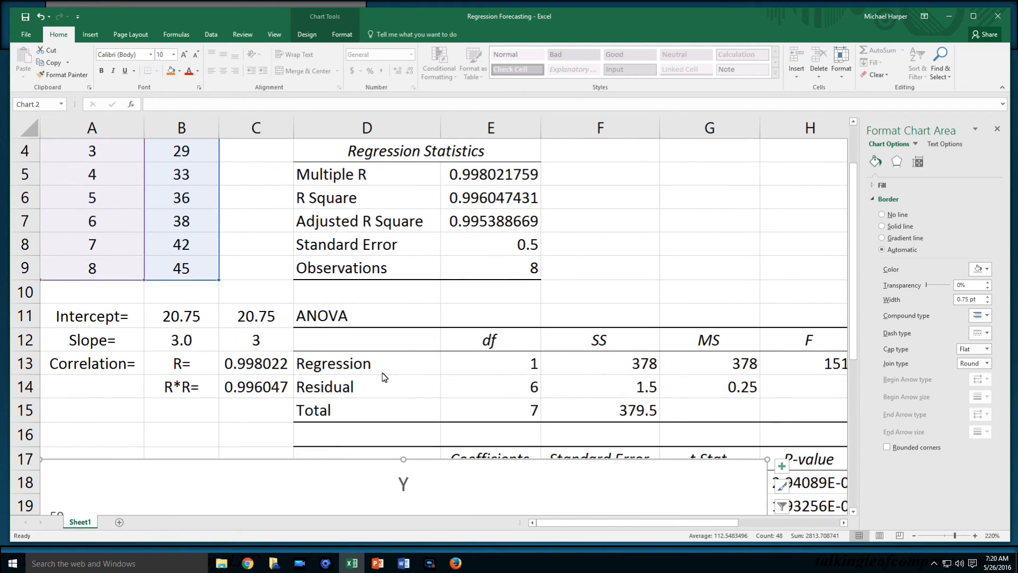
mouse_move(497, 367)
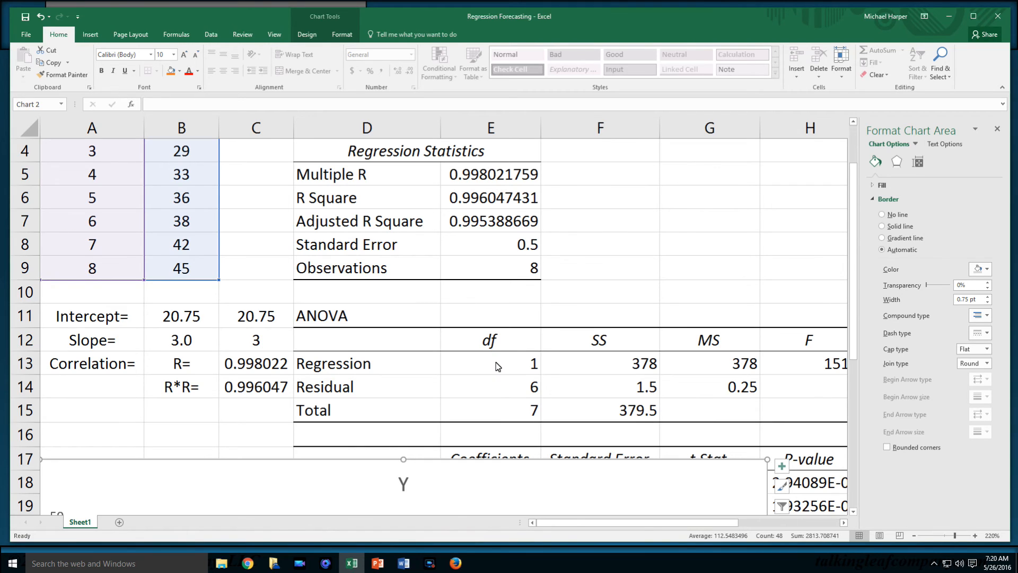
mouse_move(527, 349)
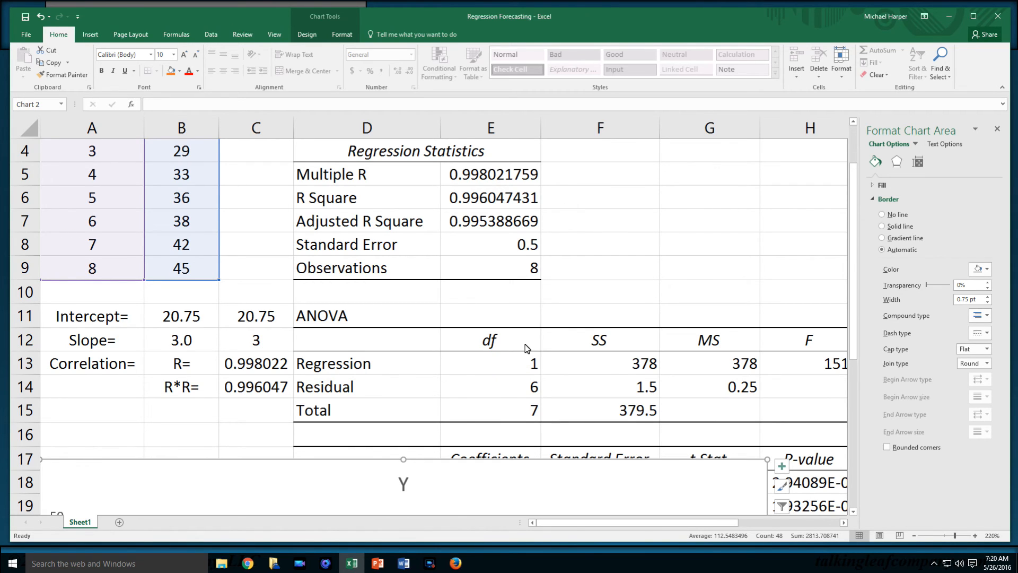
mouse_move(527, 250)
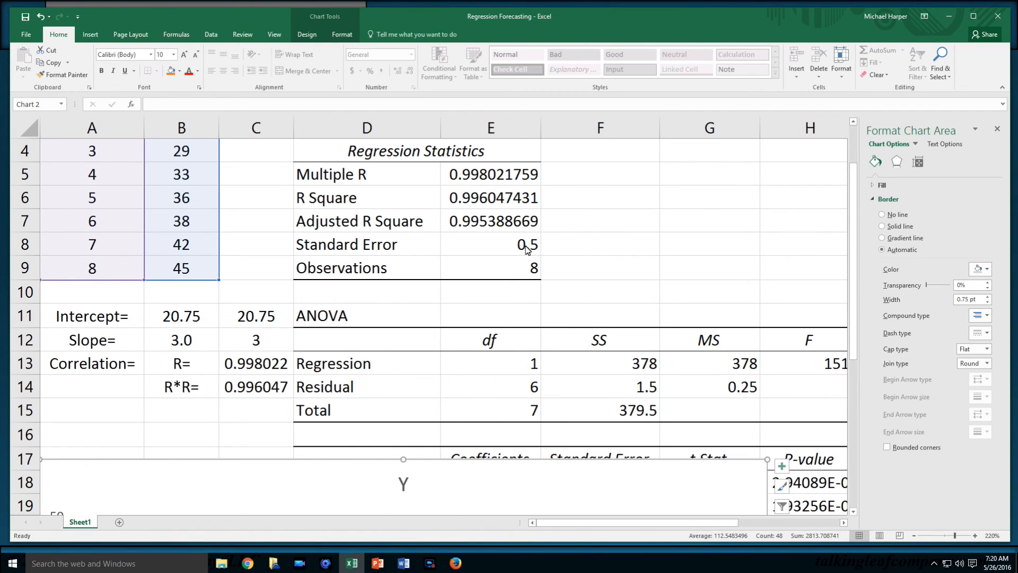
mouse_move(369, 401)
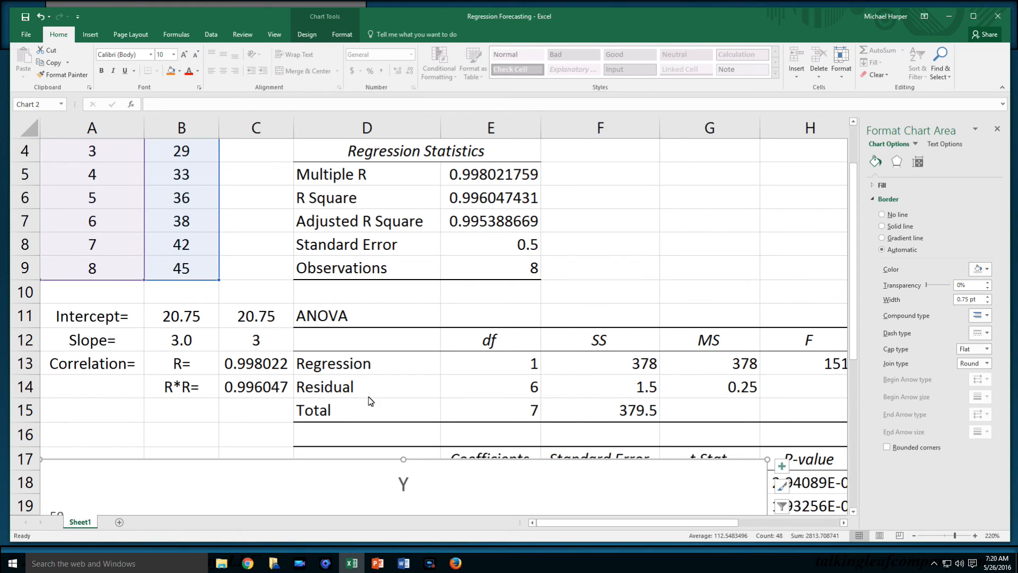
mouse_move(714, 394)
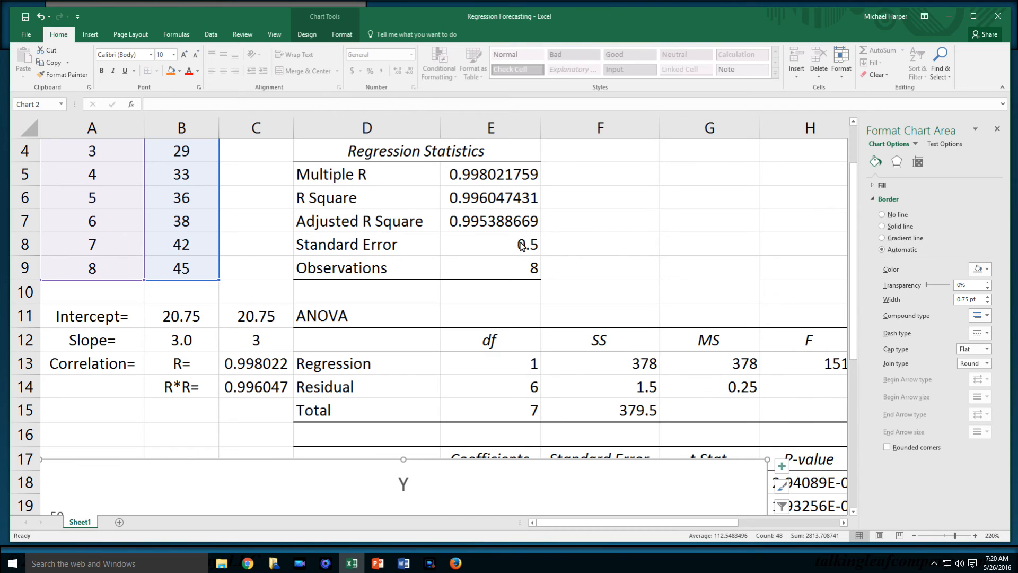
scroll(down, 3)
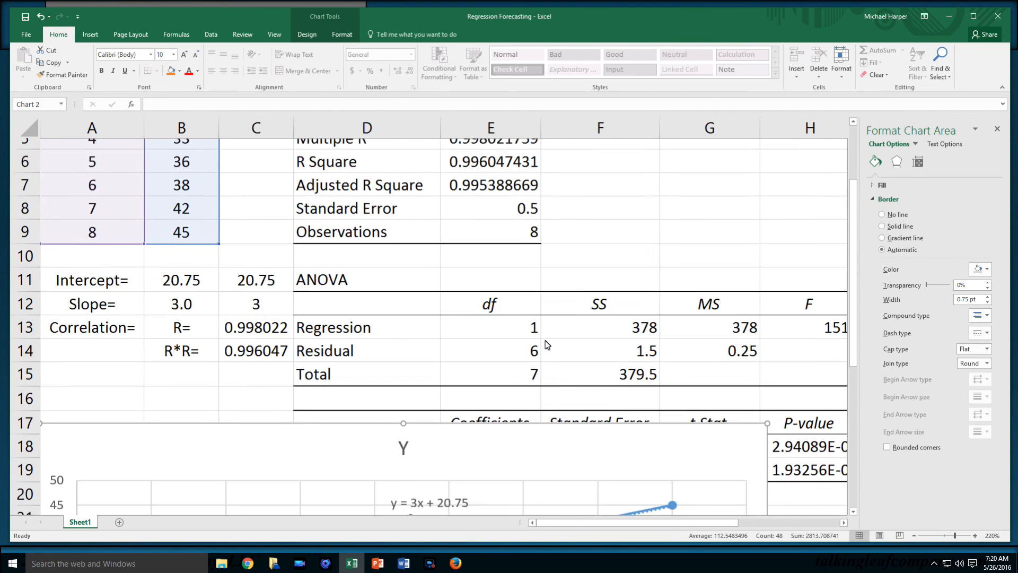
scroll(down, 3)
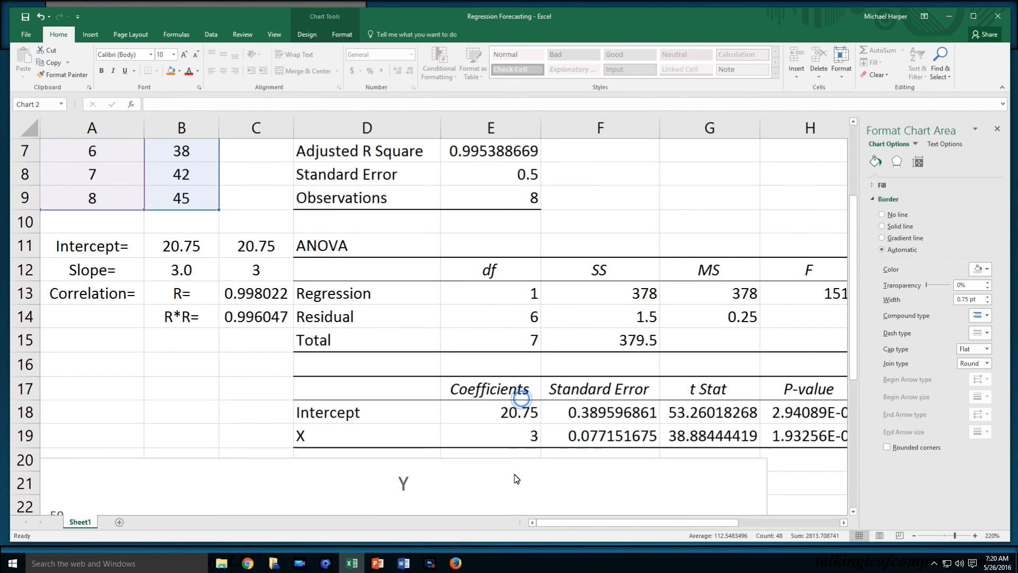
scroll(down, 3)
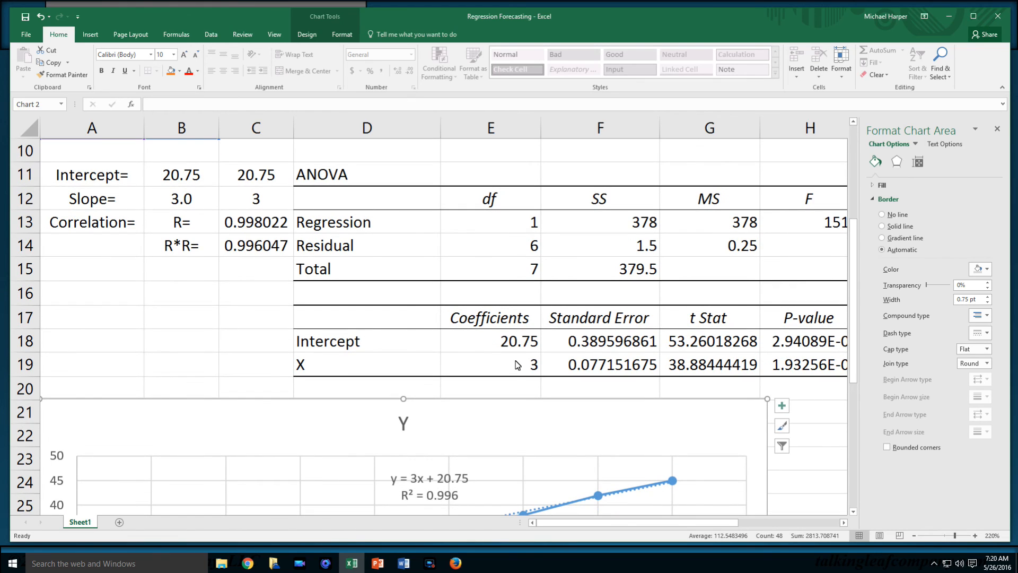
mouse_move(349, 250)
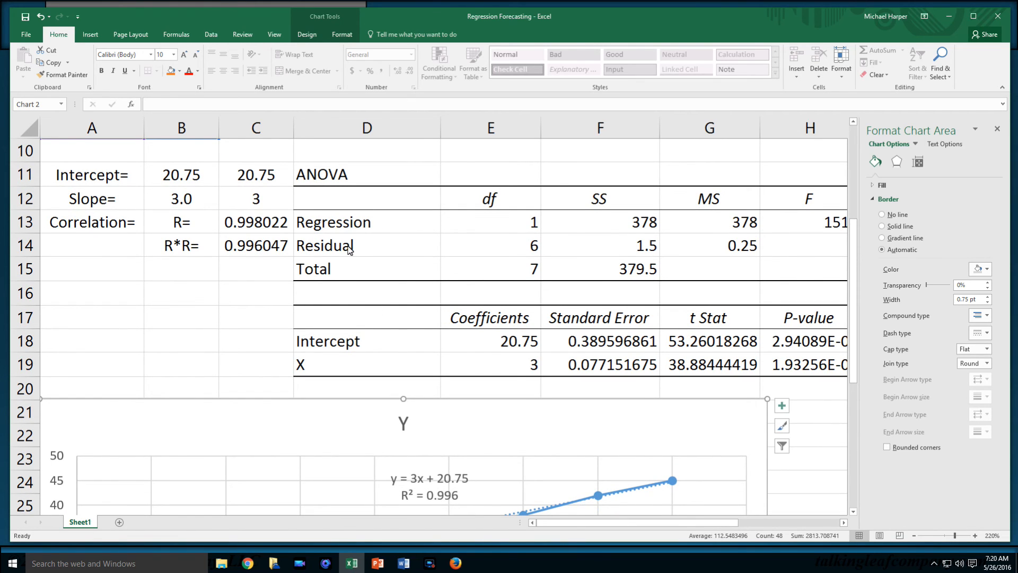
mouse_move(525, 373)
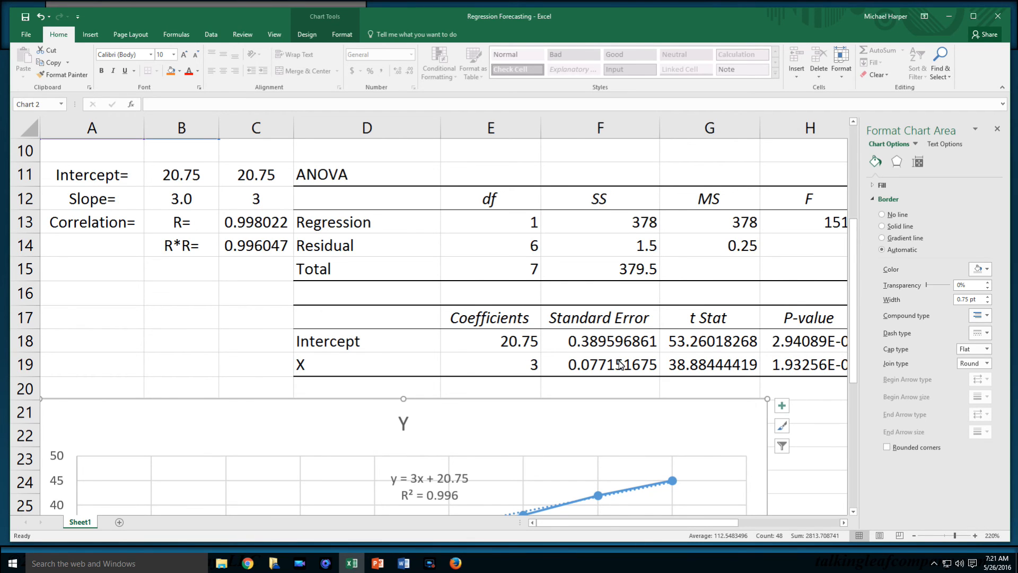
mouse_move(746, 516)
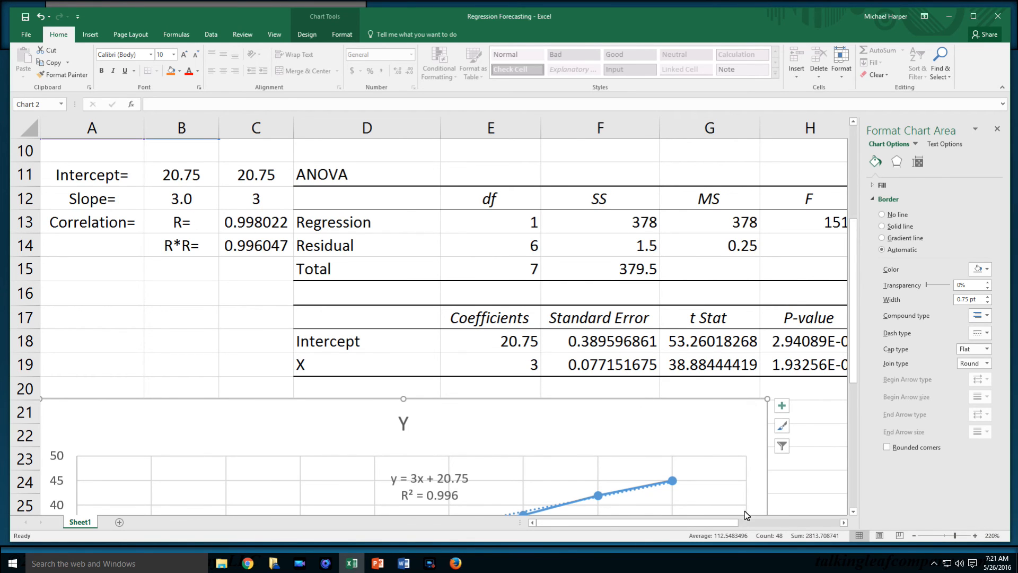
scroll(right, 3)
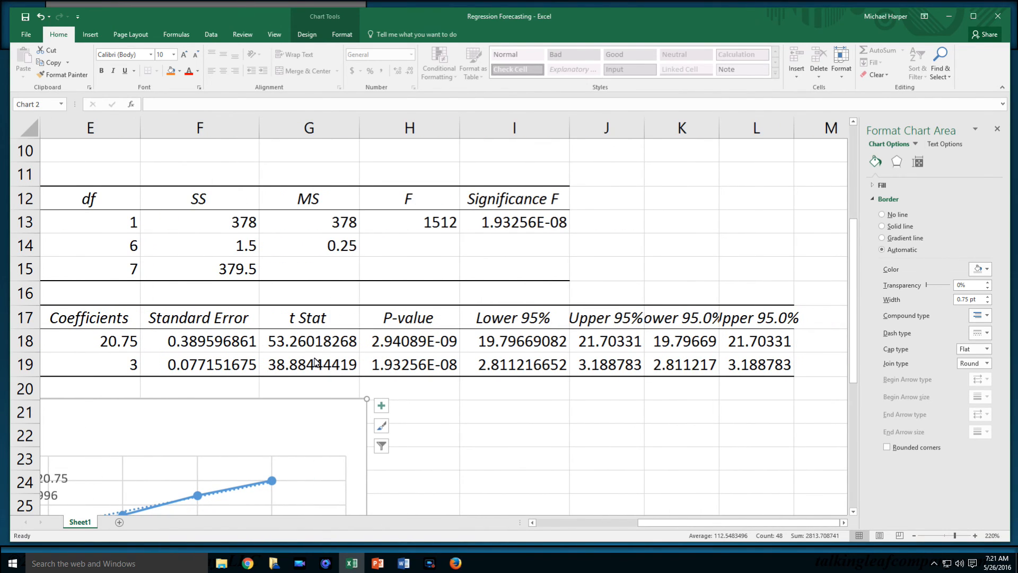
mouse_move(489, 227)
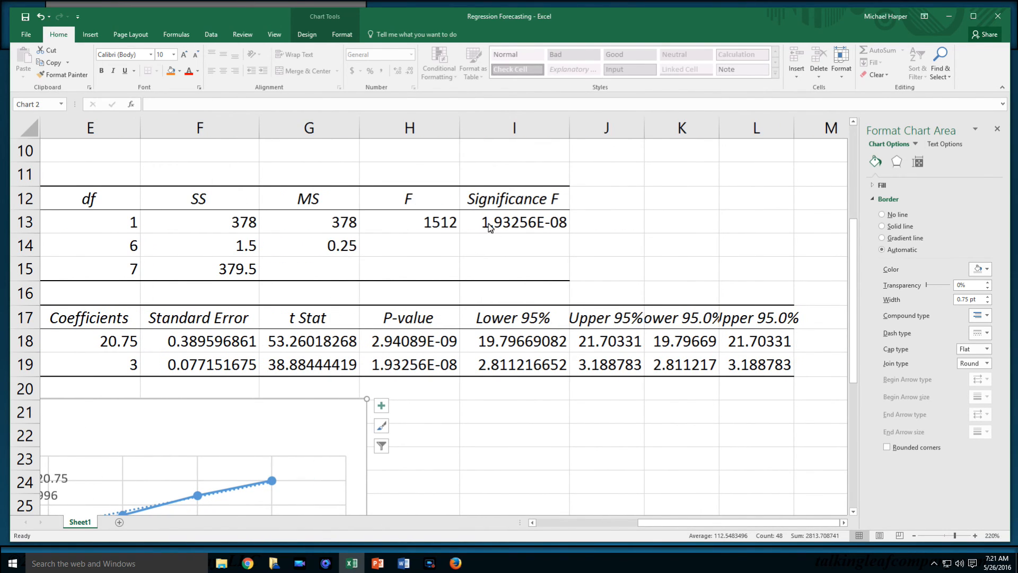
mouse_move(520, 230)
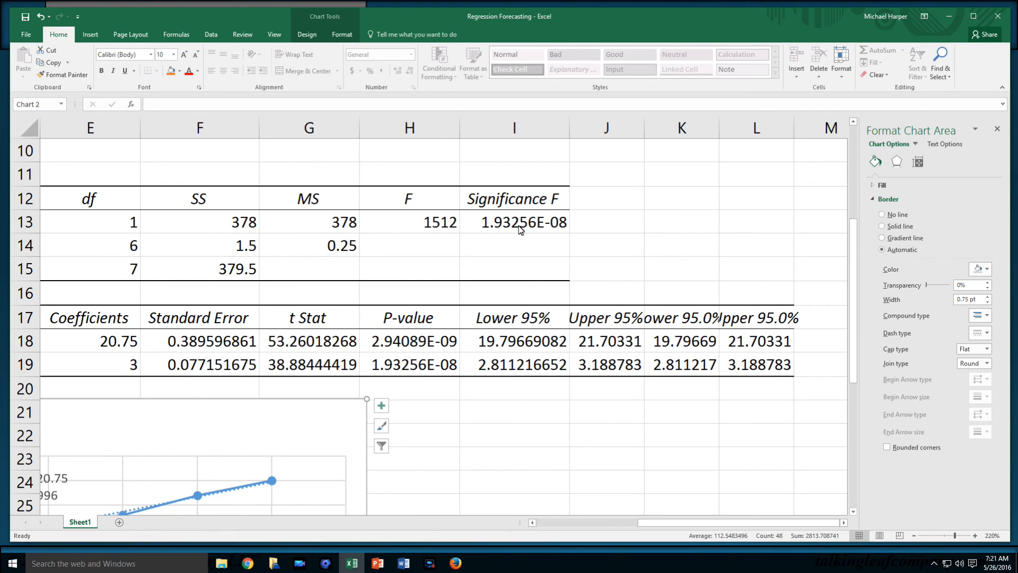
mouse_move(114, 368)
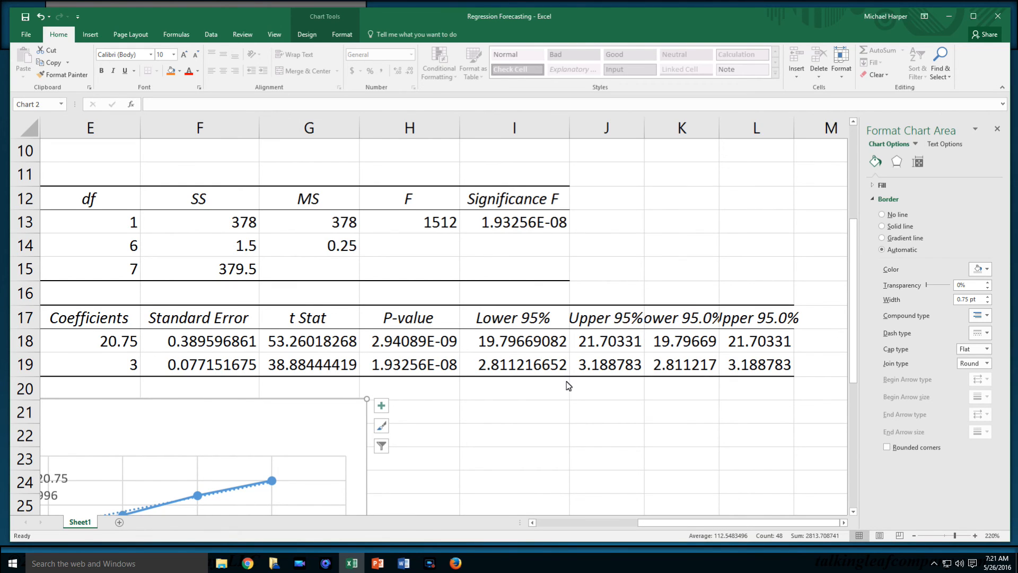
mouse_move(646, 507)
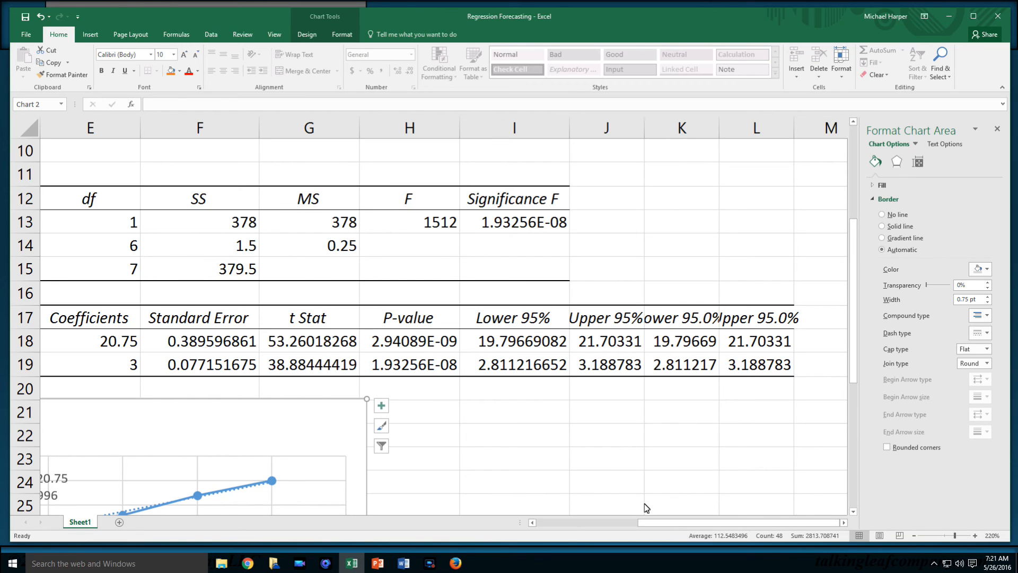
mouse_move(593, 438)
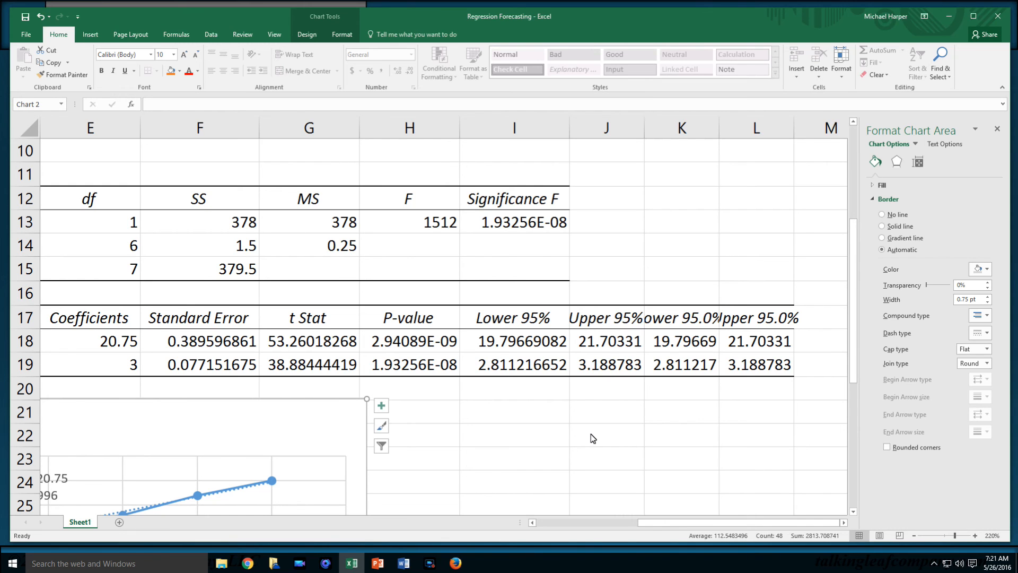
scroll(left, 3)
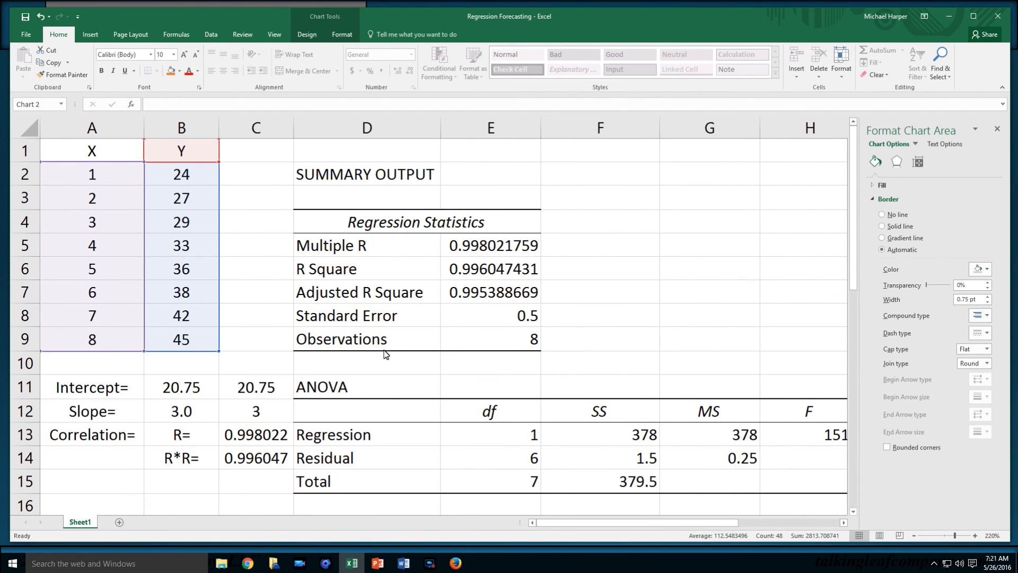
mouse_move(420, 19)
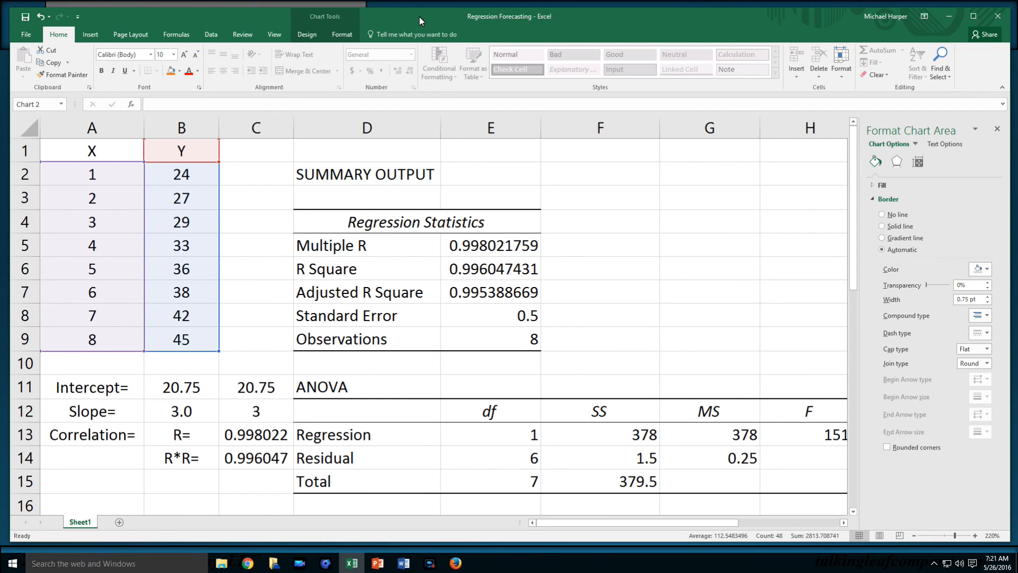